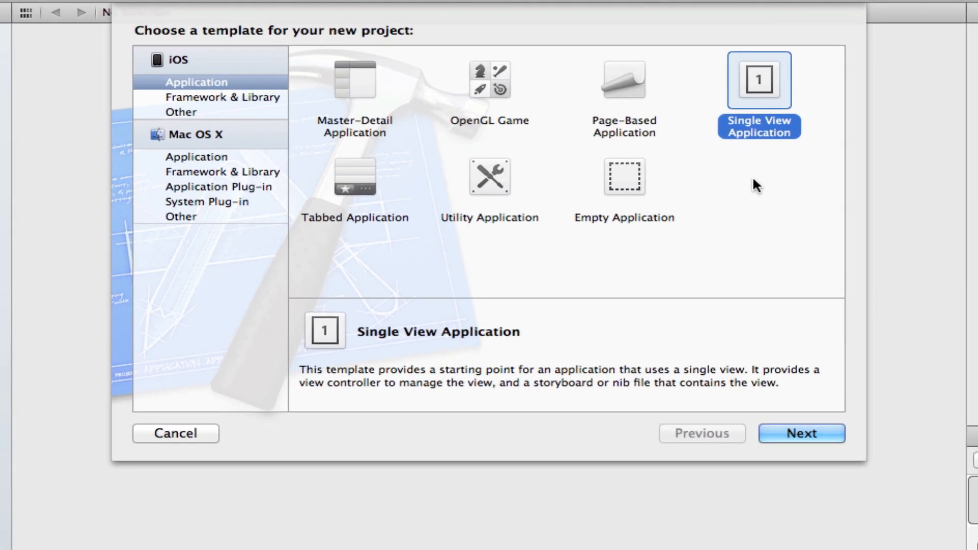
# Create a Single View Application project named 'tweet' saved on the Desktop.
pyautogui.click(801, 433)
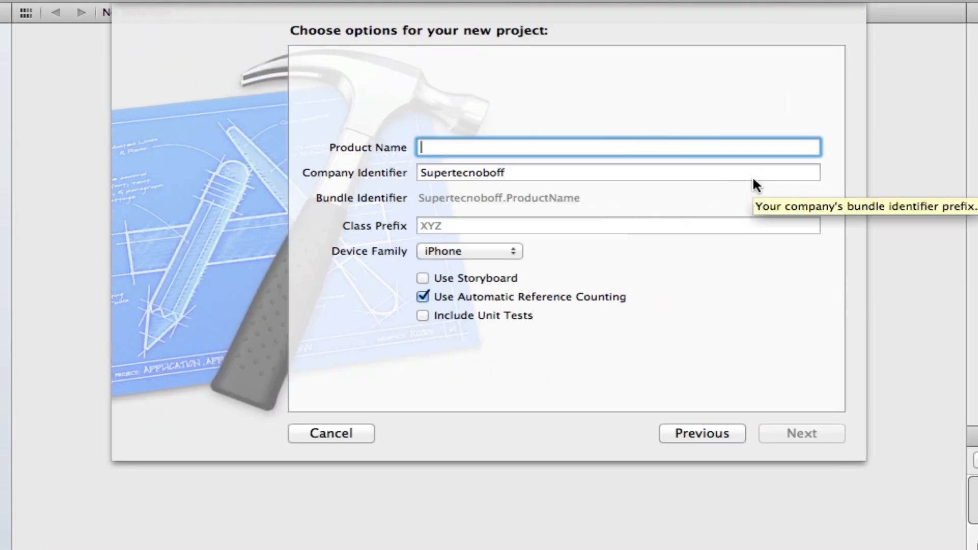
pyautogui.write('tweet')
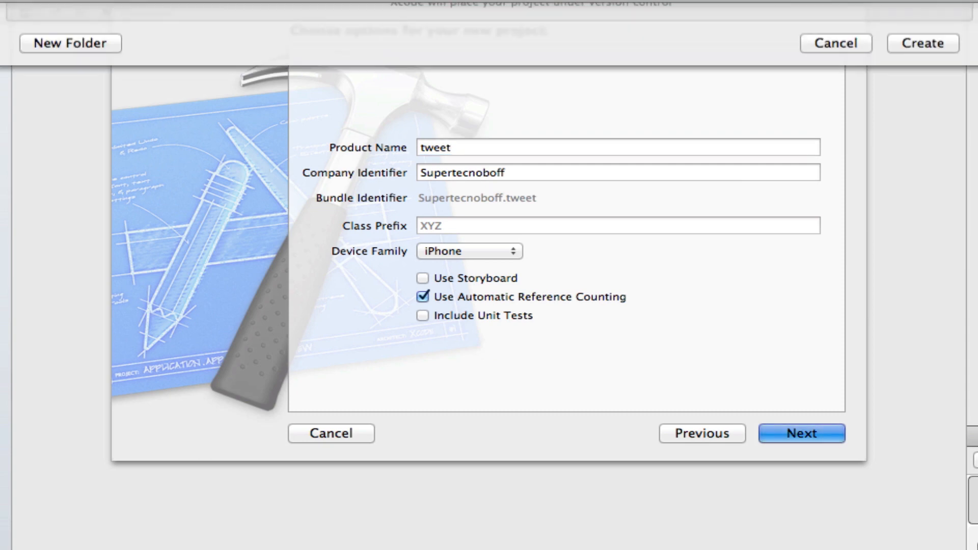
pyautogui.click(800, 434)
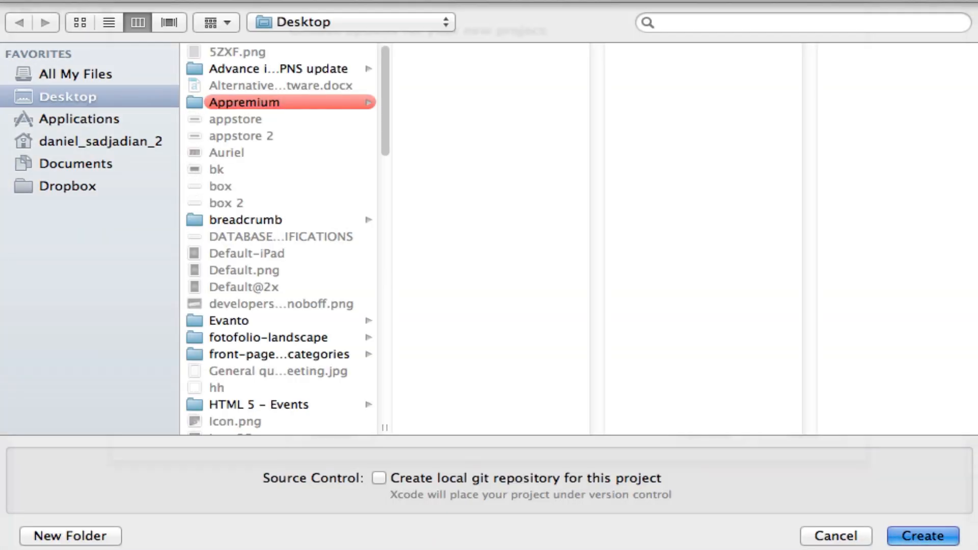
pyautogui.click(922, 536)
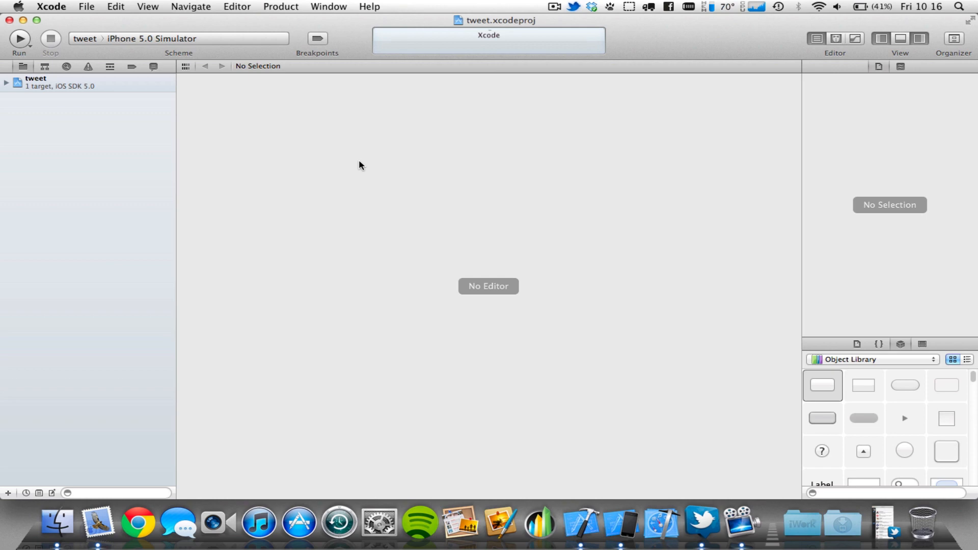
# Show the tweet target's Summary pane at Linked Frameworks and Libraries (UIKit, Foundation, CoreGraphics).
pyautogui.click(36, 81)
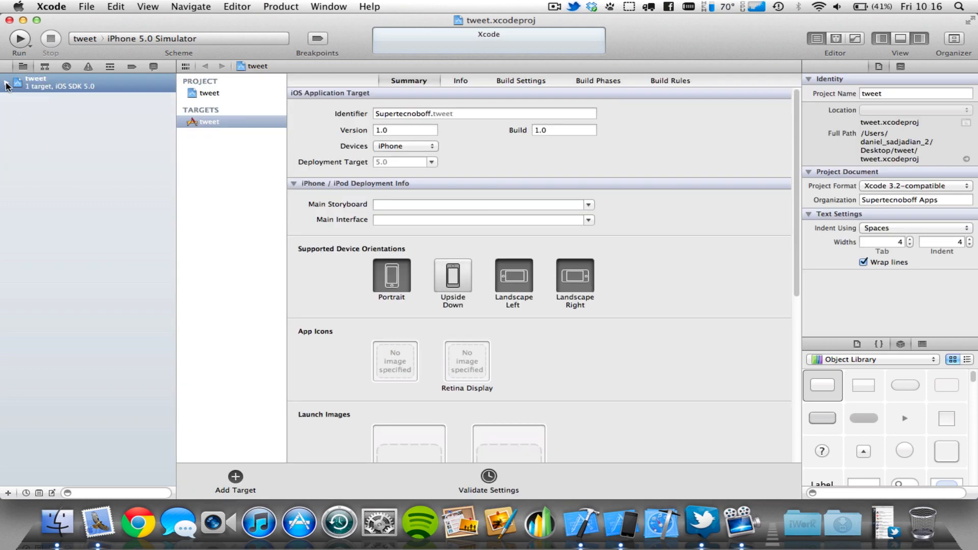
pyautogui.click(15, 98)
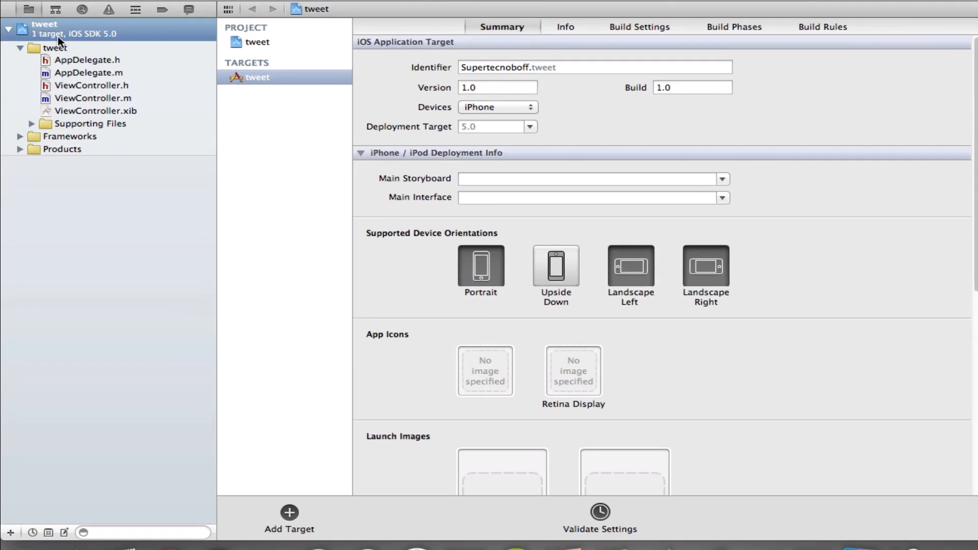
pyautogui.moveTo(581, 104)
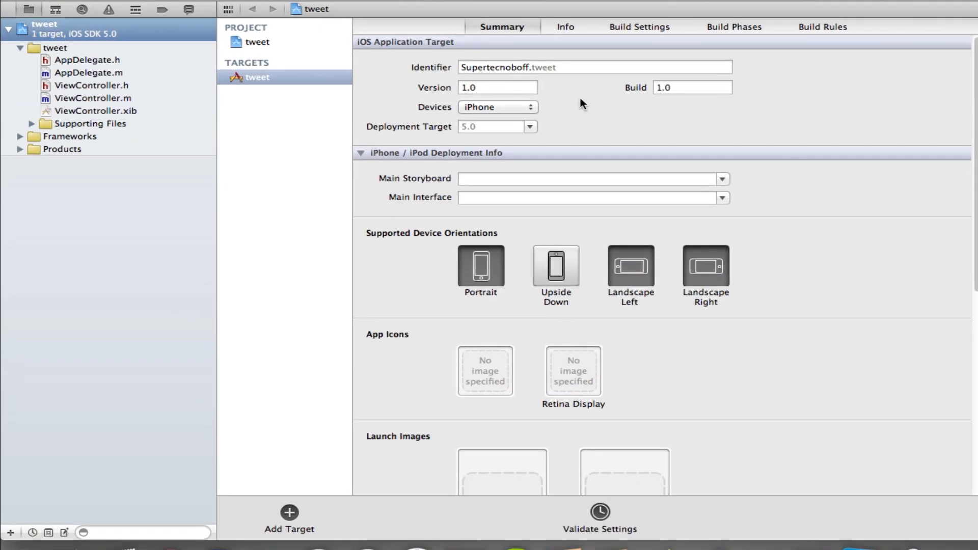
pyautogui.moveTo(749, 324)
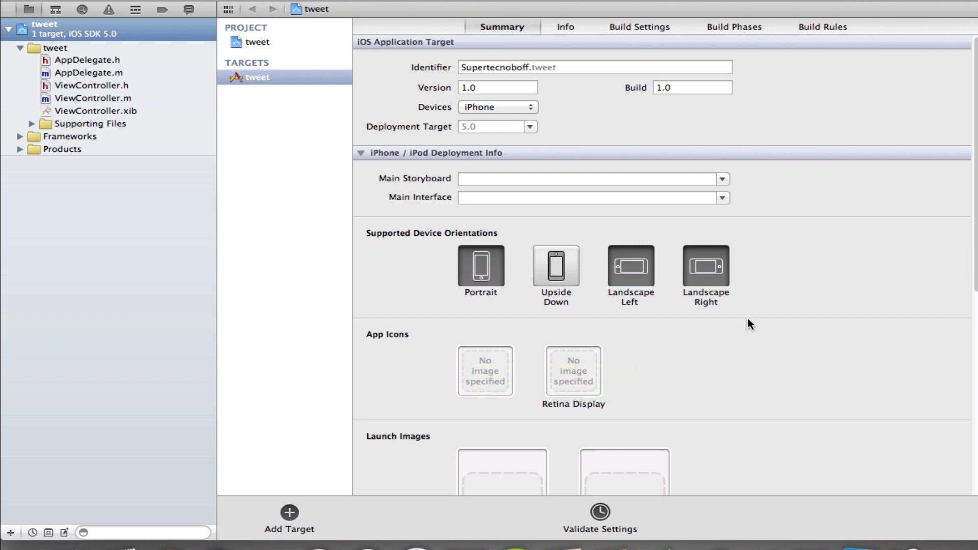
pyautogui.scroll(-3)
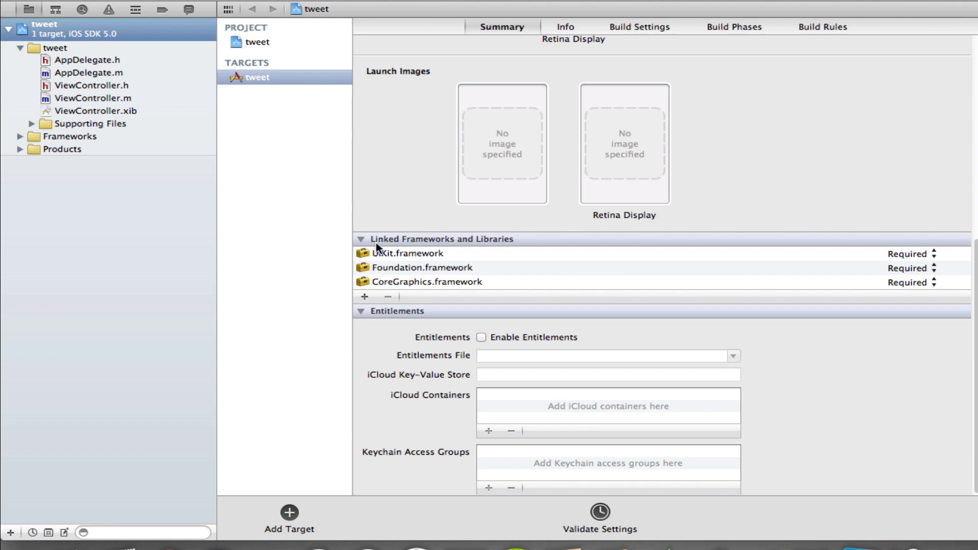
pyautogui.moveTo(379, 265)
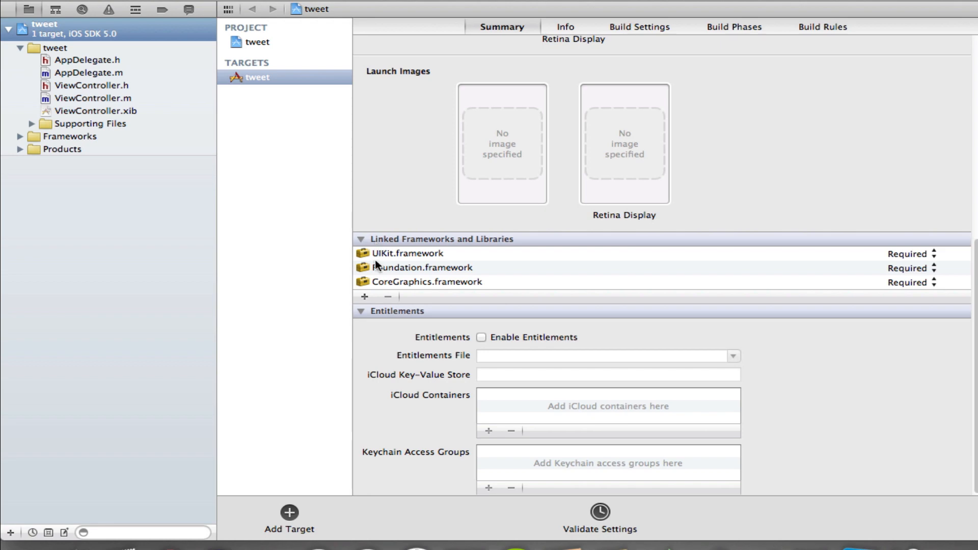
# Add Twitter.framework to the tweet target's linked frameworks.
pyautogui.click(364, 296)
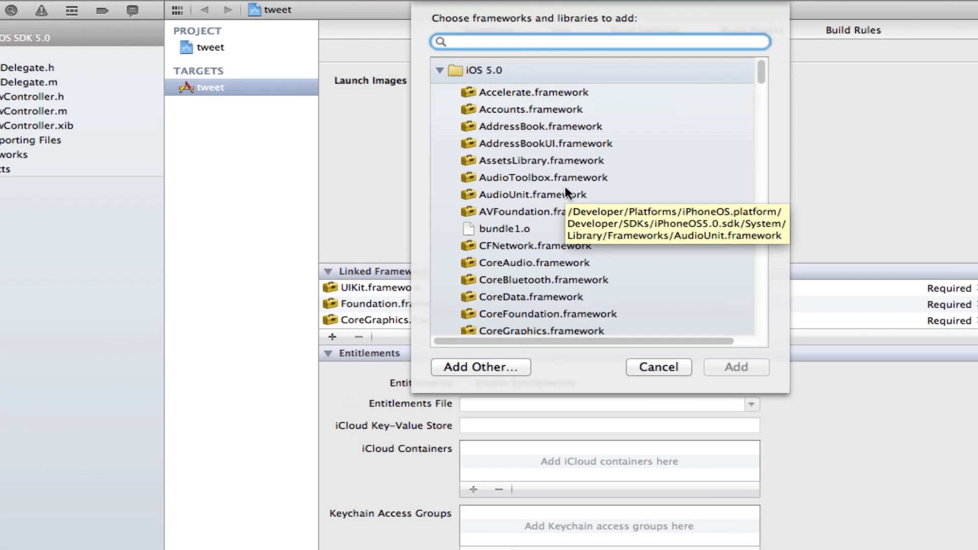
pyautogui.write('Twitte')
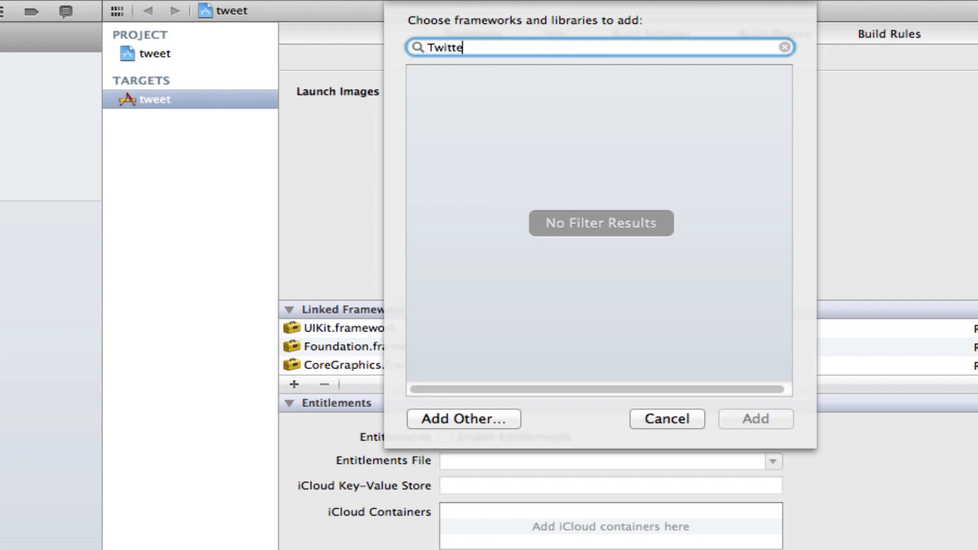
pyautogui.write('r')
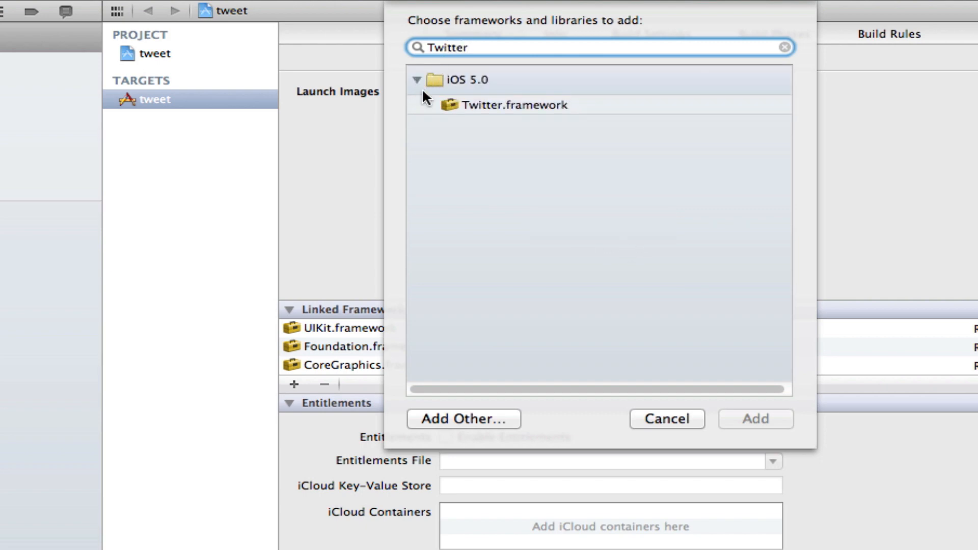
pyautogui.click(509, 104)
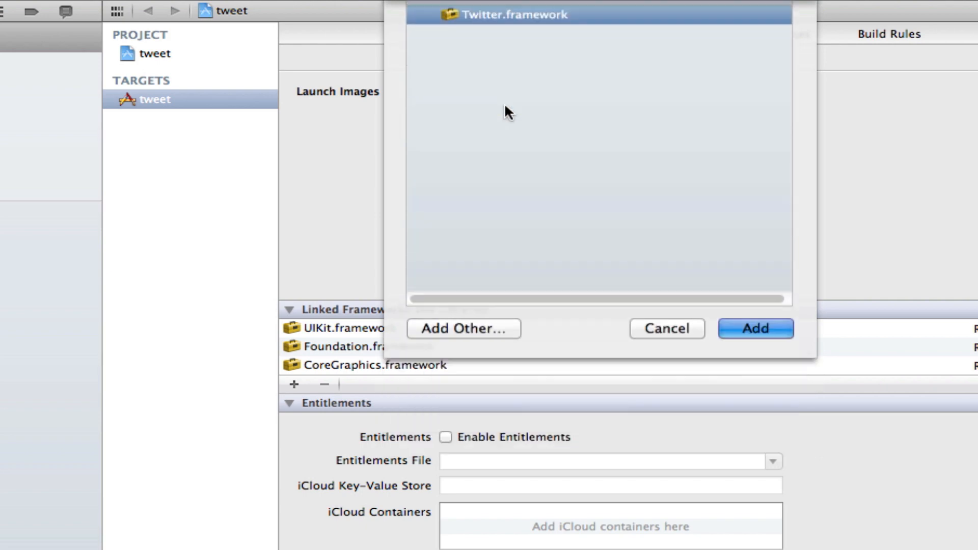
pyautogui.click(754, 329)
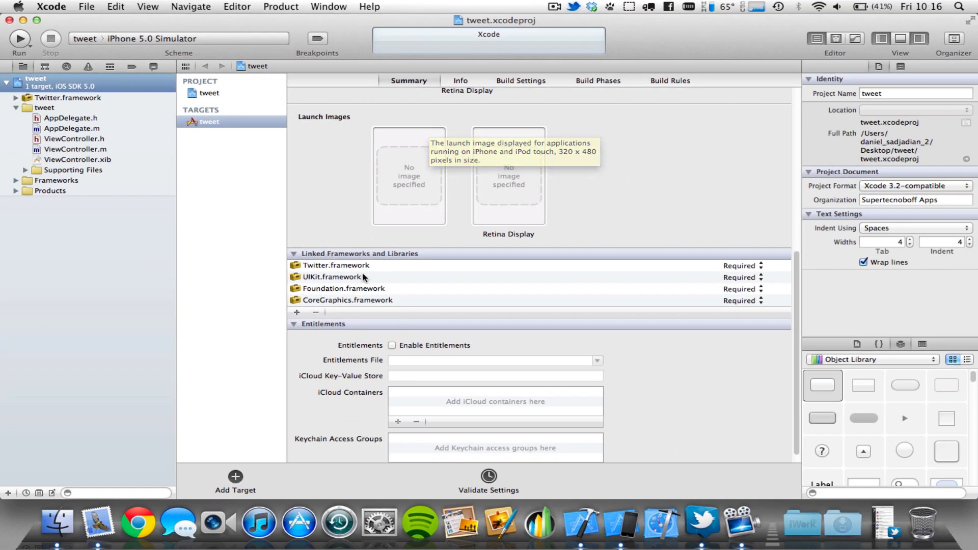
pyautogui.moveTo(346, 277)
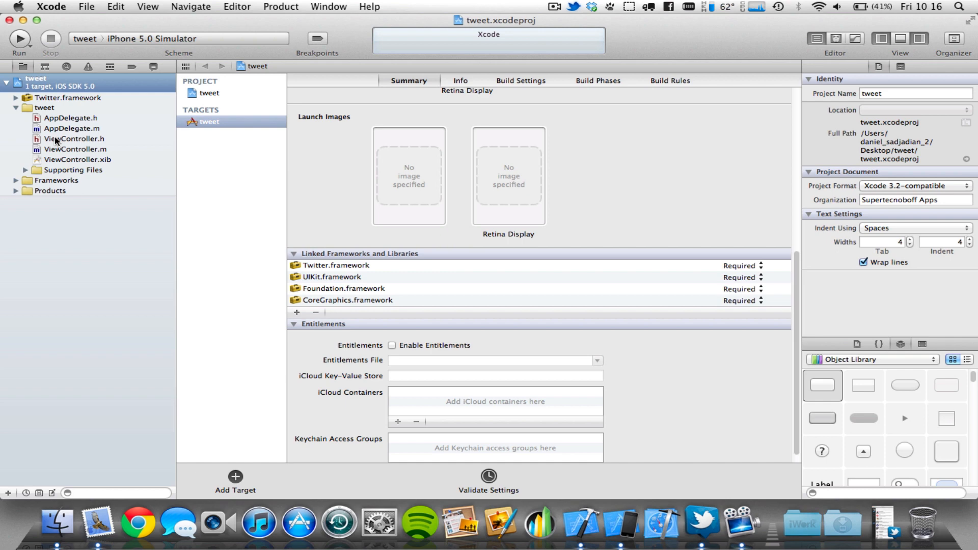
# Add #import <Twitter/Twitter.h> to ViewController.h below the UIKit import.
pyautogui.click(75, 138)
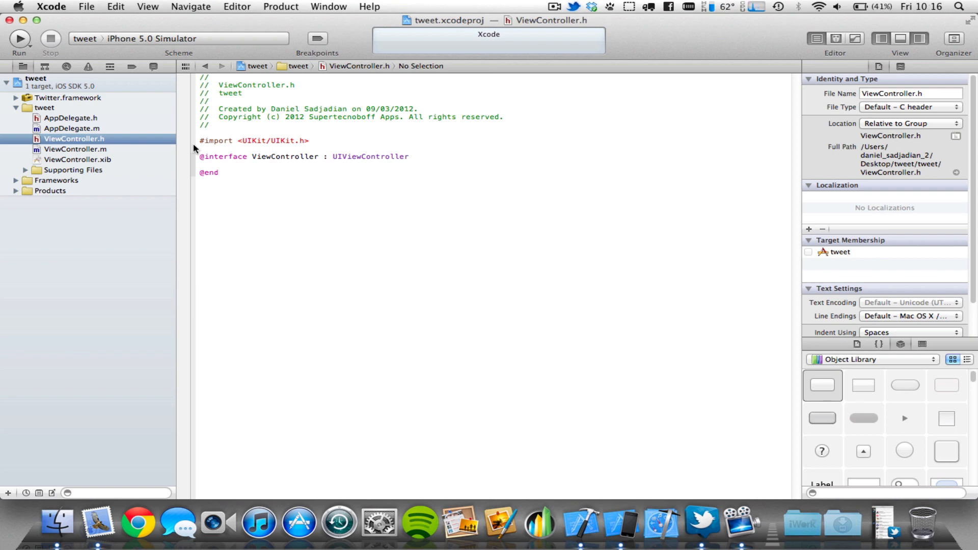
pyautogui.click(310, 140)
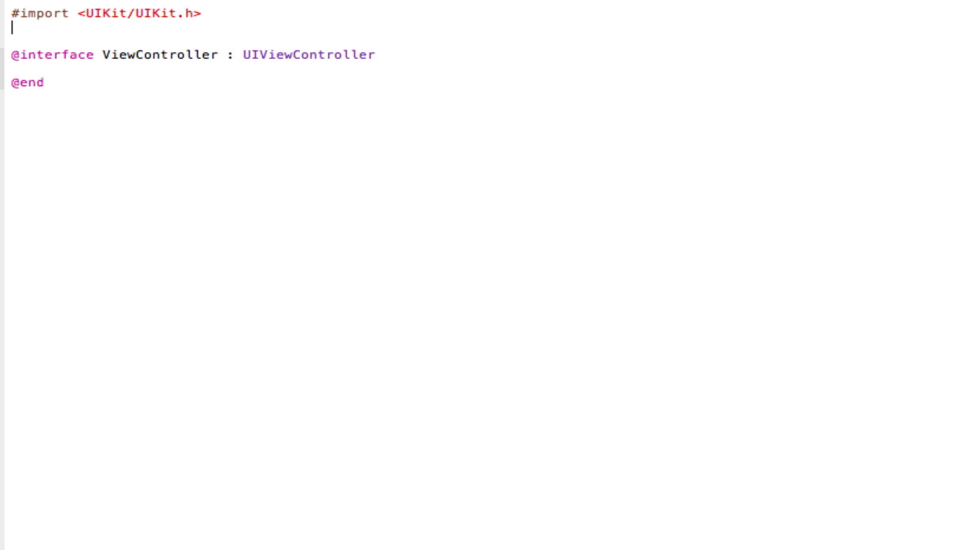
pyautogui.write('#import <')
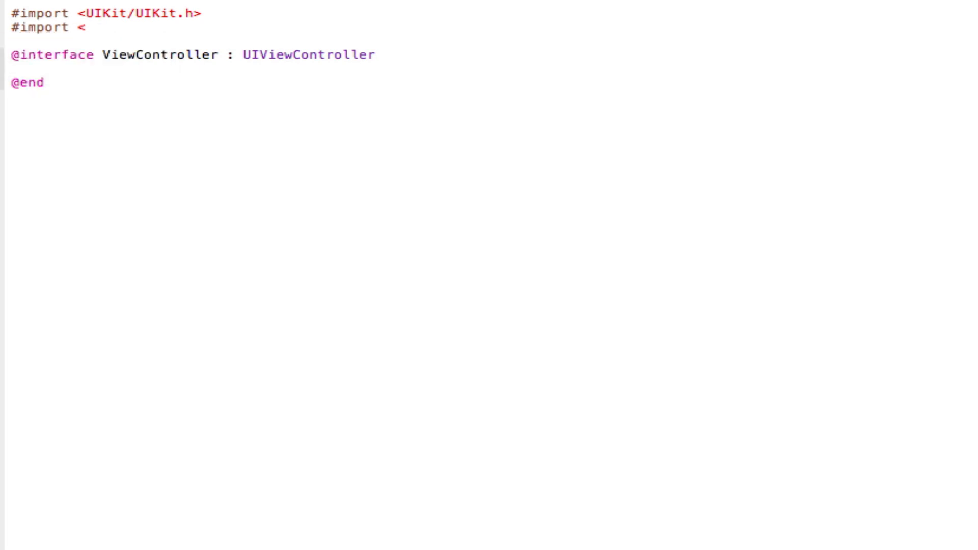
pyautogui.write('Twitter')
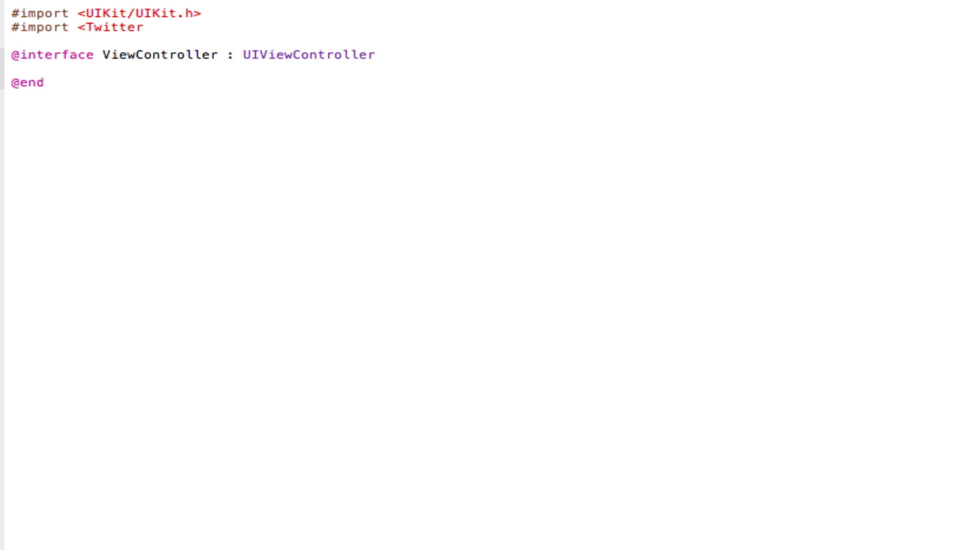
pyautogui.write('/Twitter')
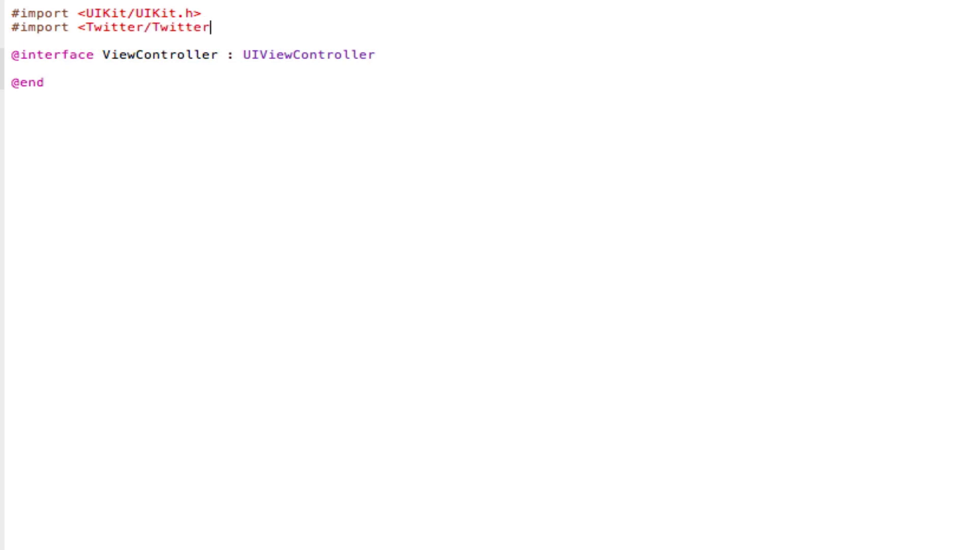
pyautogui.write('.h>')
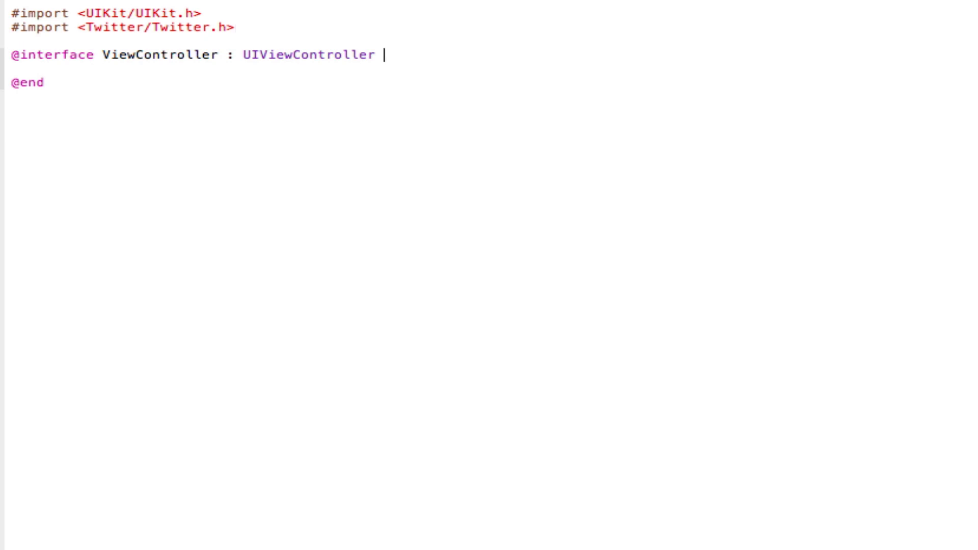
# Add an empty brace block and declare -(IBAction)tweetbutton; in ViewController.h.
pyautogui.write('{')
pyautogui.write('}')
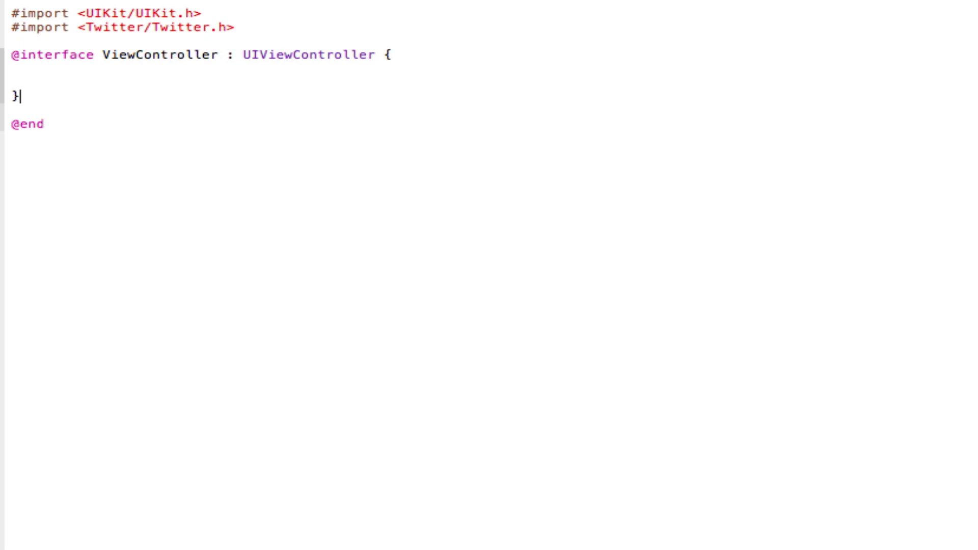
pyautogui.press('Return')
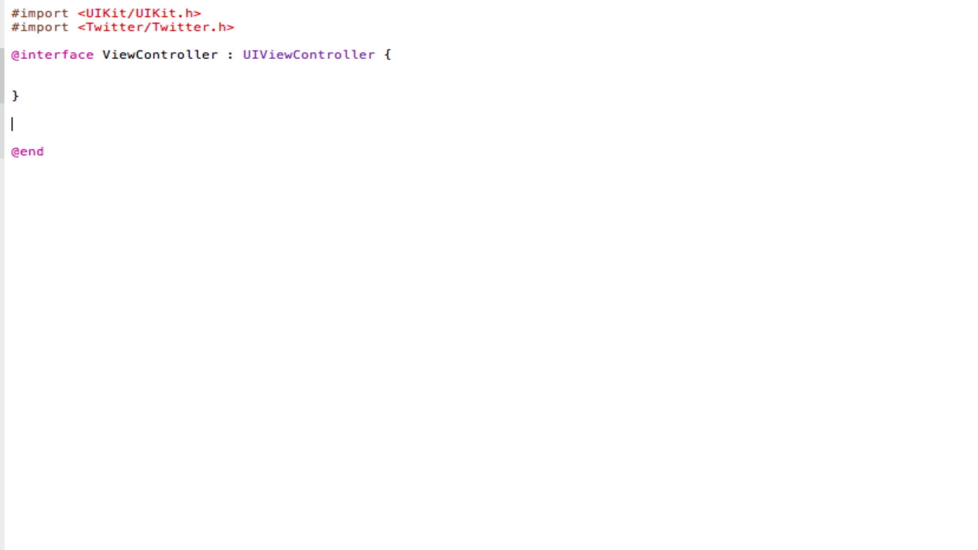
pyautogui.write('-(I')
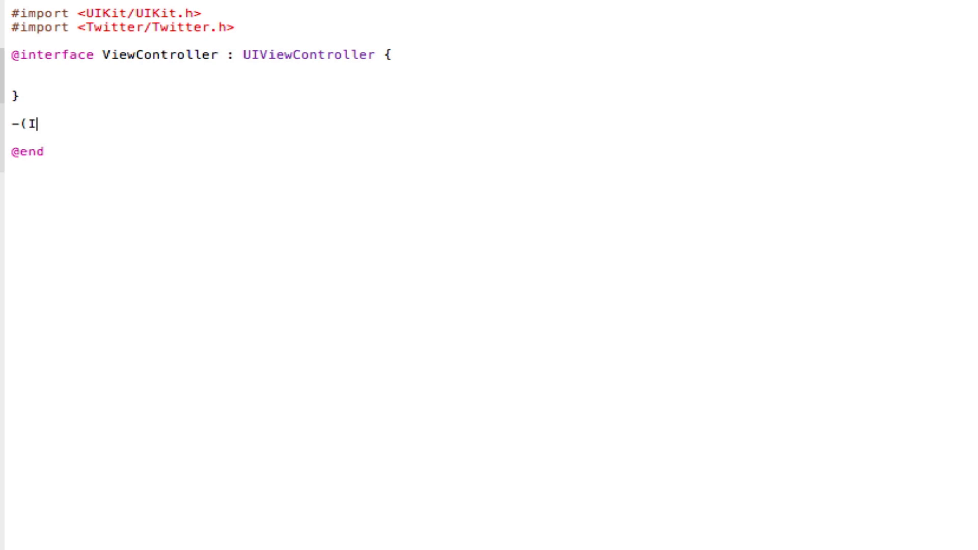
pyautogui.write('BAction')
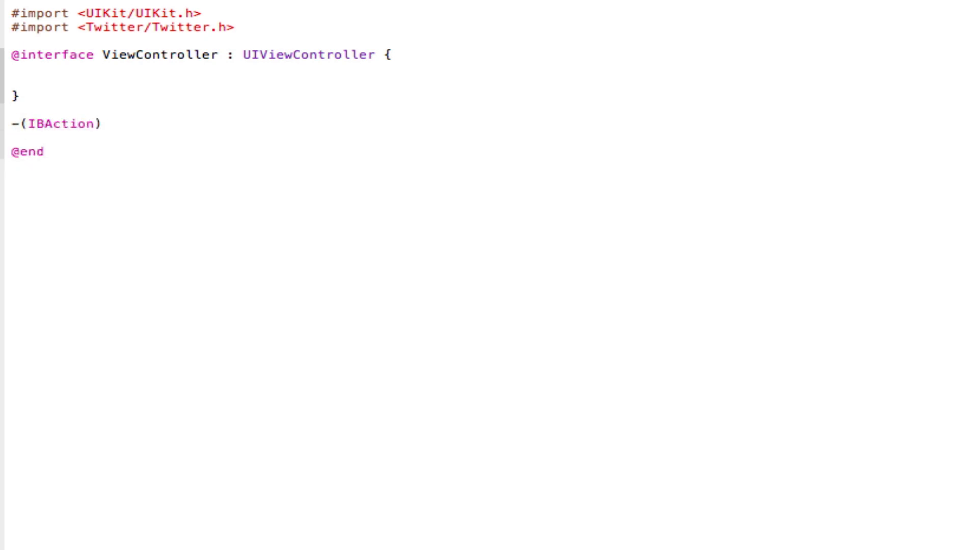
pyautogui.write('tweet')
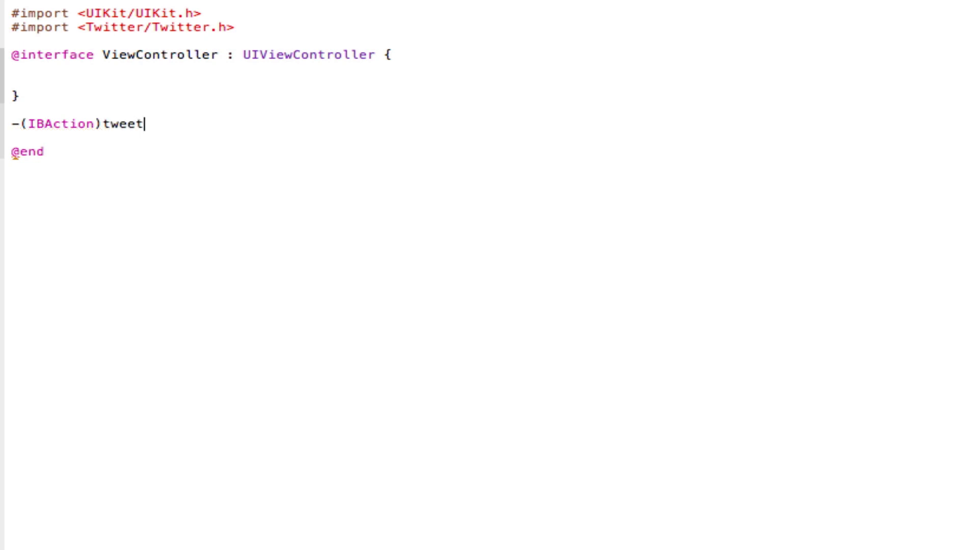
pyautogui.write('button;')
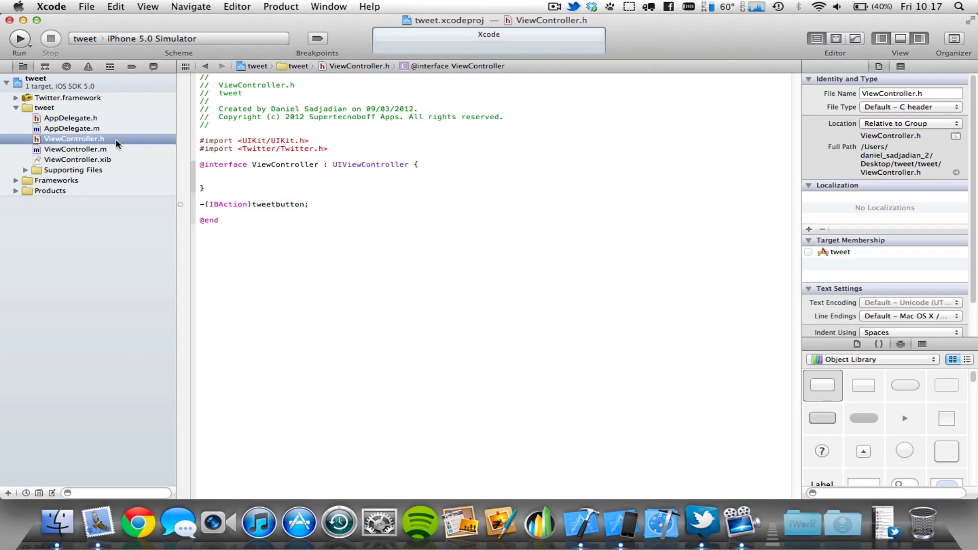
pyautogui.click(75, 149)
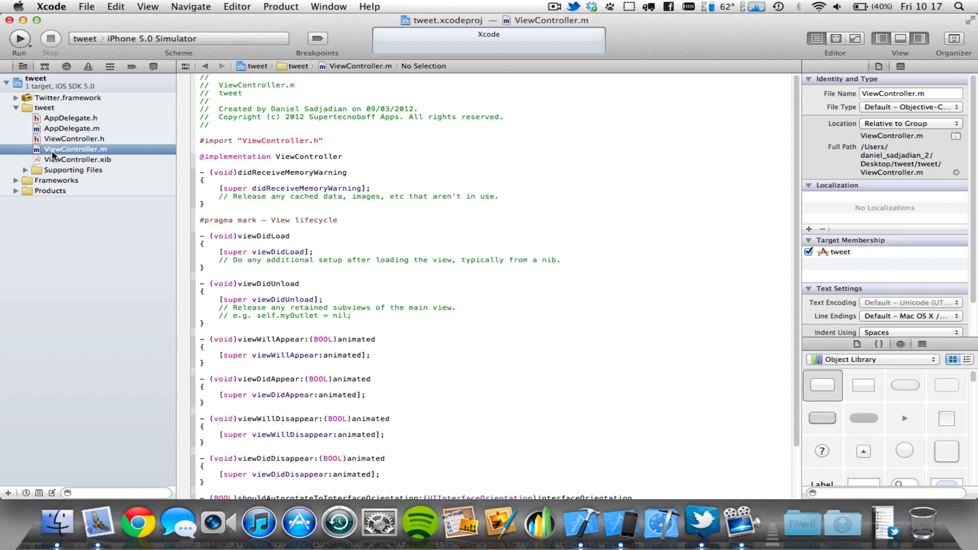
pyautogui.click(342, 156)
pyautogui.write('-(IBAction)tweetbutton {')
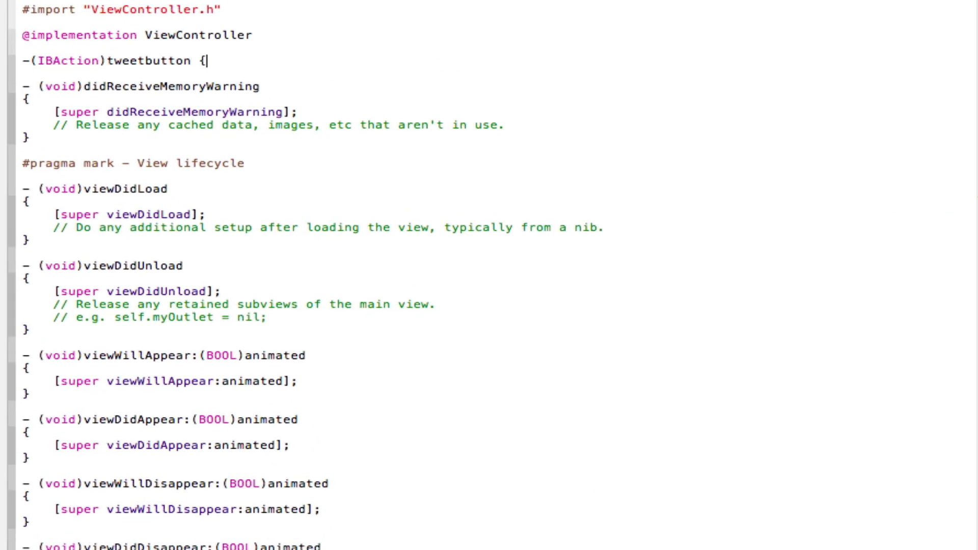
pyautogui.press('Return')
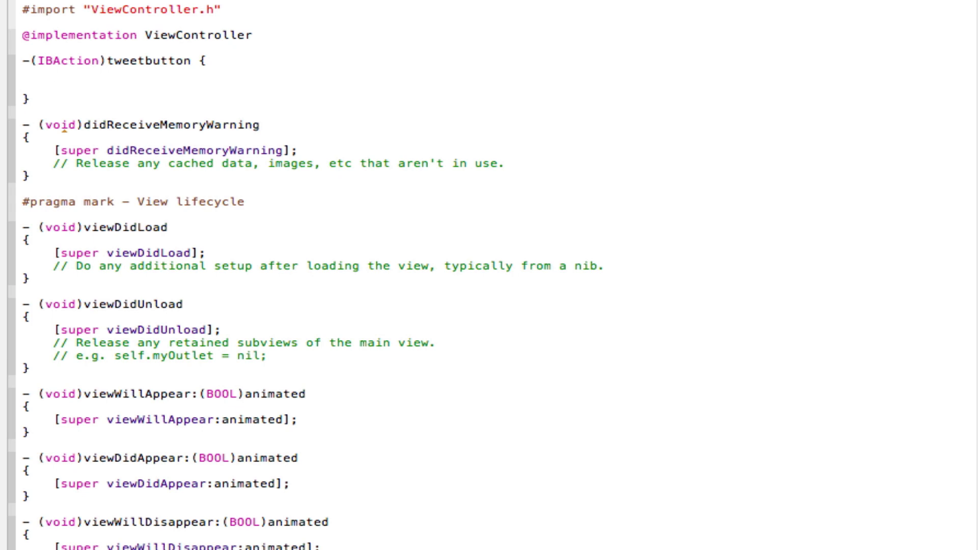
# Write TWTweetComposeViewController *tweetsheet = [[TWTweetComposeViewController alloc] init]; and begin [tweetsheet.
pyautogui.write('TWTweetComposeViewController')
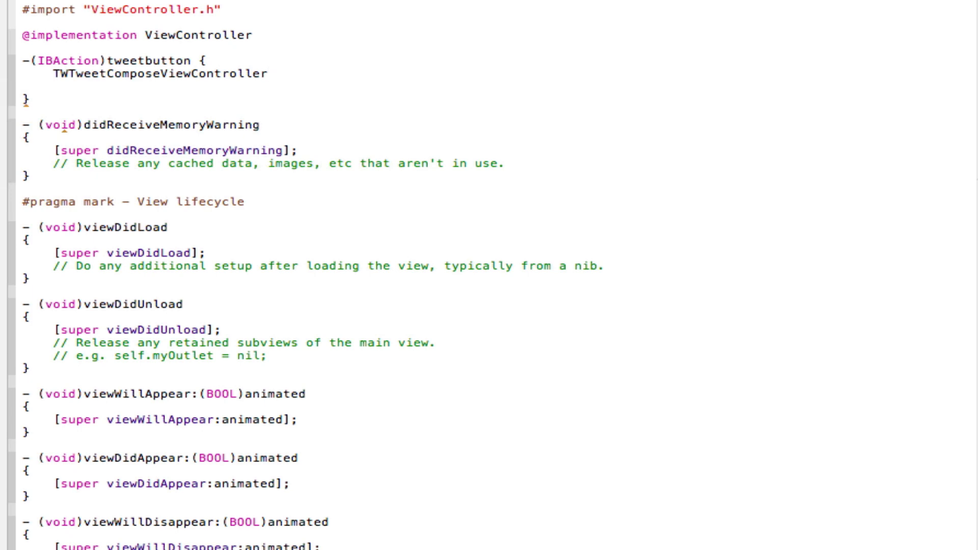
pyautogui.write('*tweetsheet =')
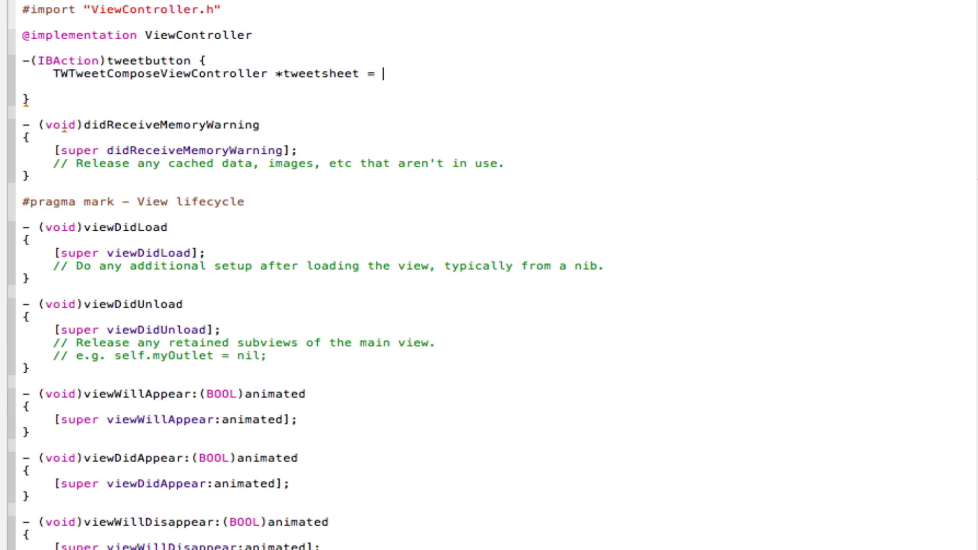
pyautogui.write('[[')
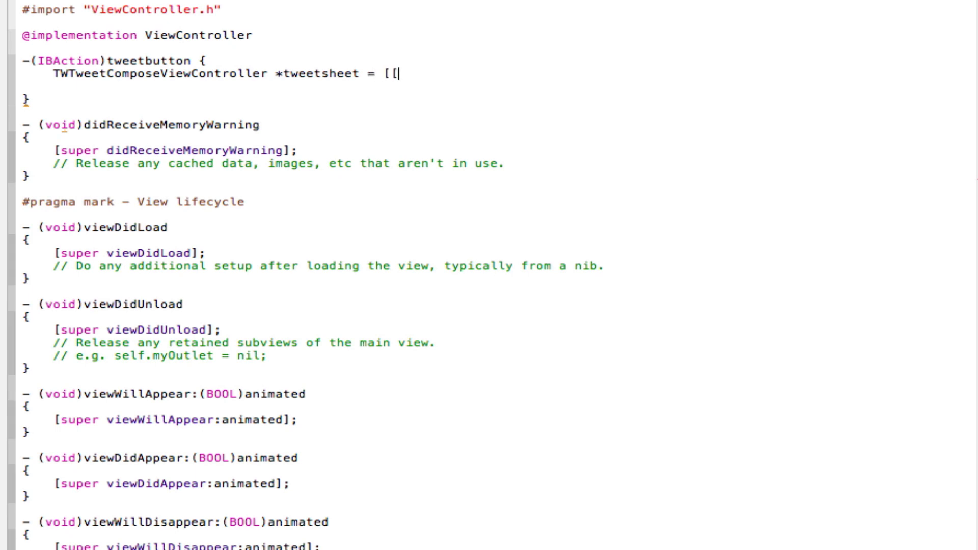
pyautogui.write('TWTweetComposeViewController')
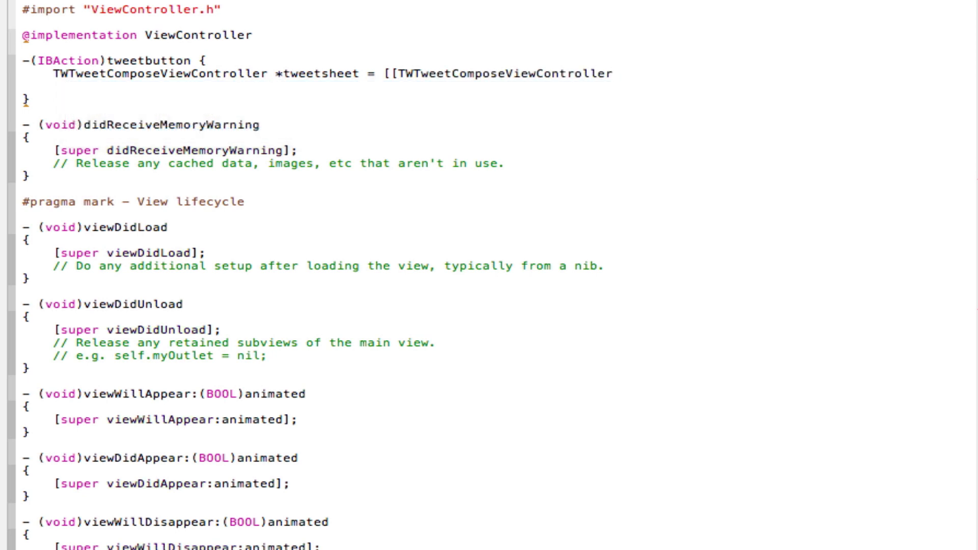
pyautogui.write('alloc')
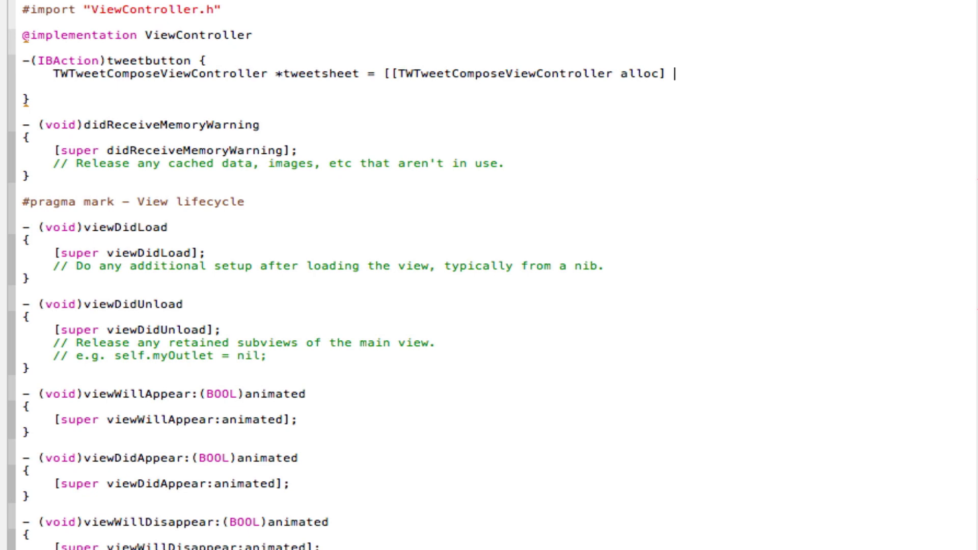
pyautogui.write('init];')
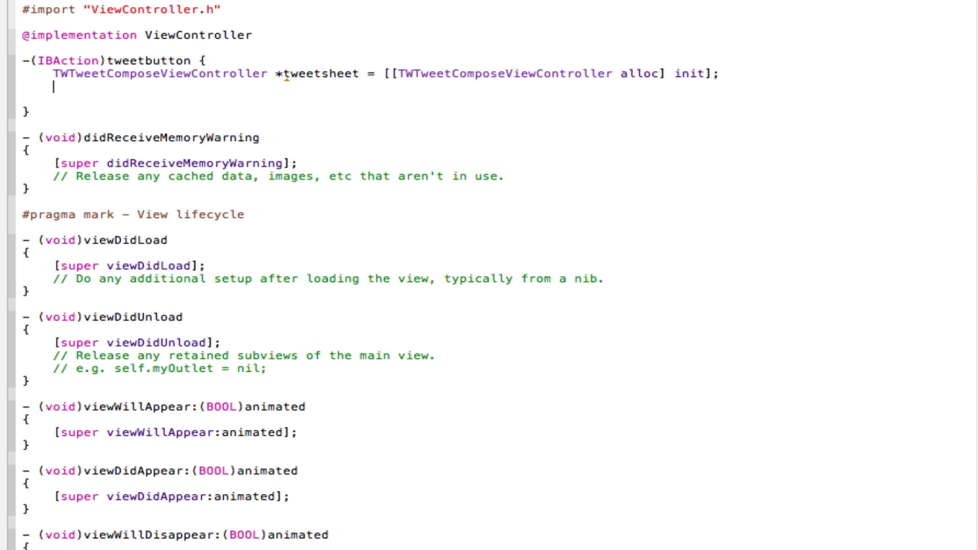
pyautogui.write('[tweetsheet')
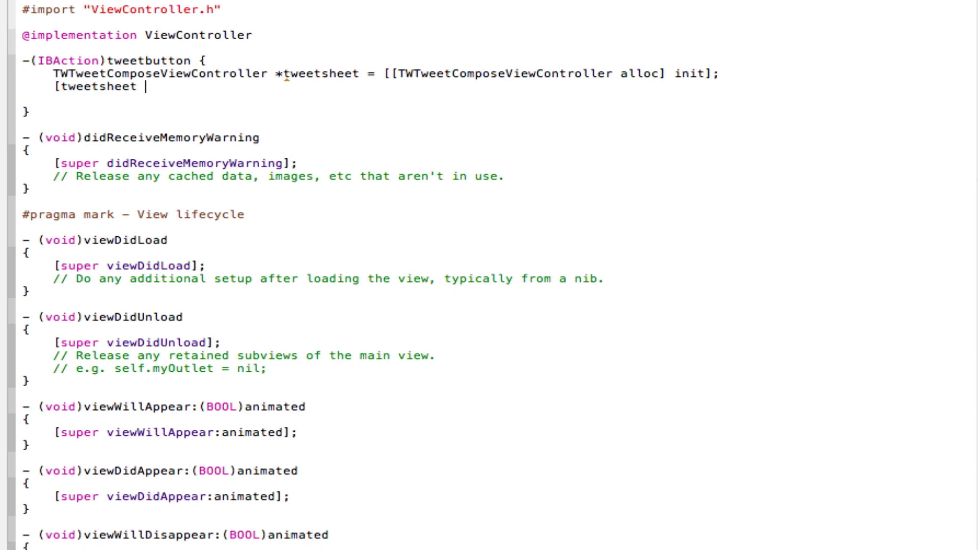
# Write [tweetsheet setInitialText:@"Hello this is a test"]; and begin the next bracketed line.
pyautogui.write('setInitialText:')
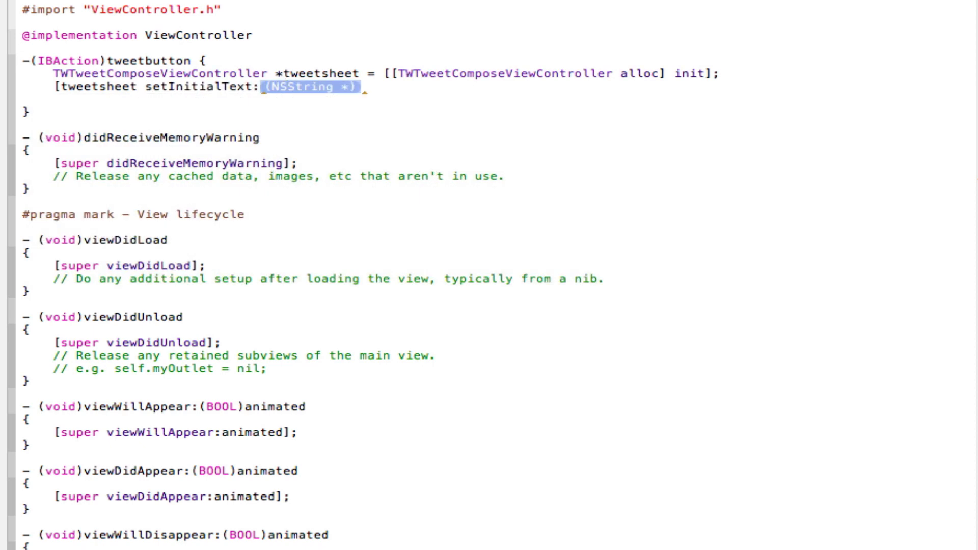
pyautogui.write('@""')
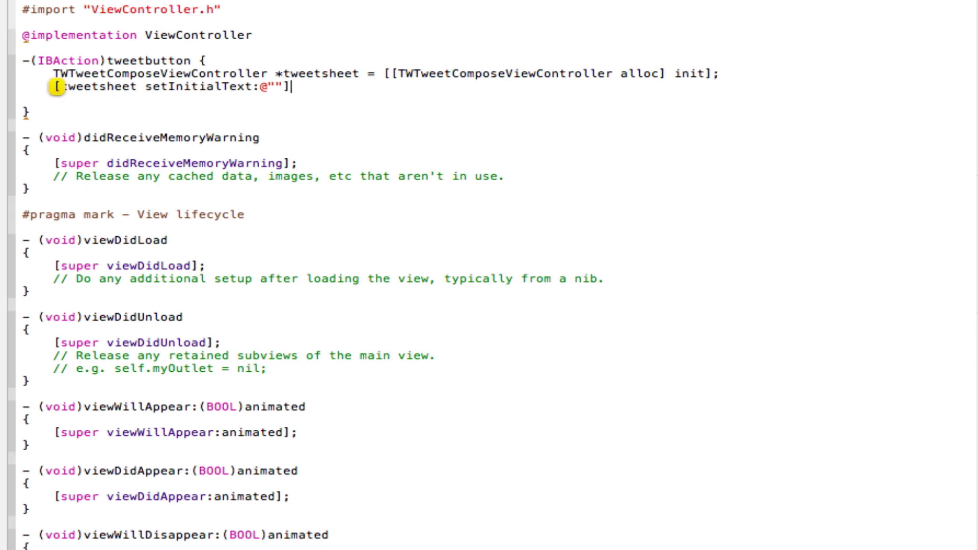
pyautogui.write(';')
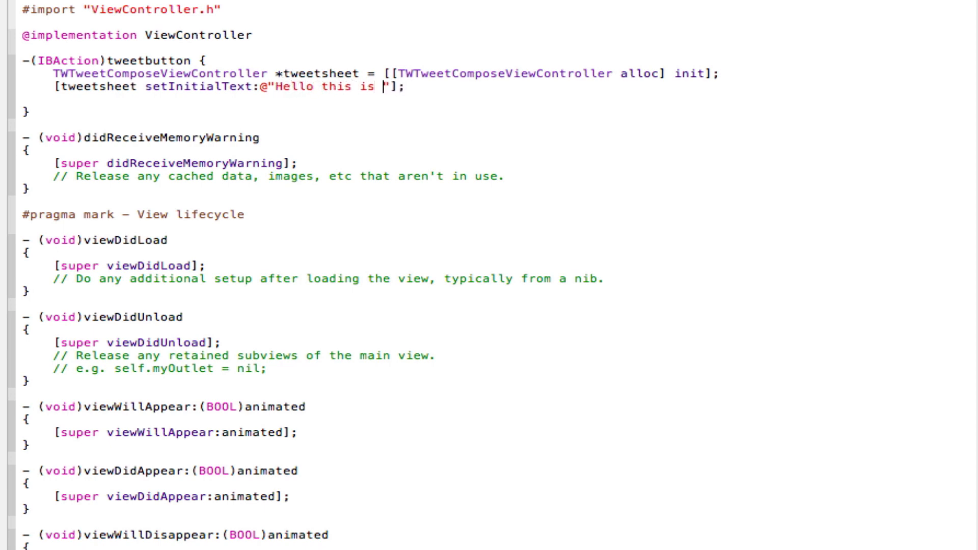
pyautogui.write('a test')
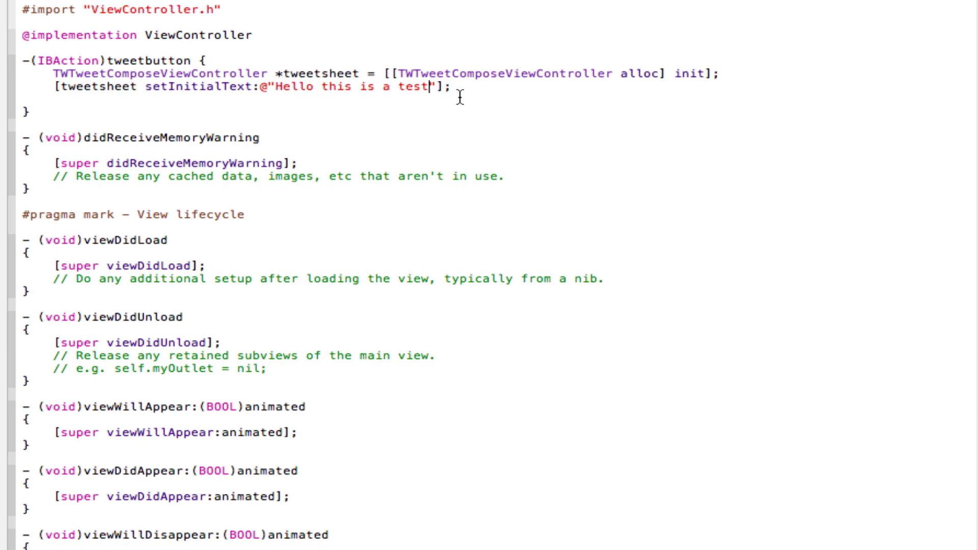
pyautogui.press('Return')
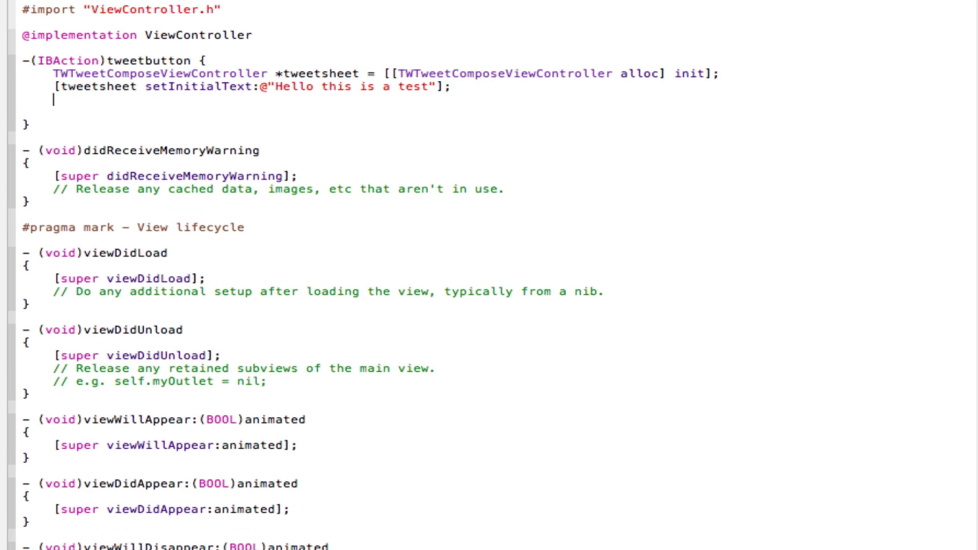
pyautogui.write('[')
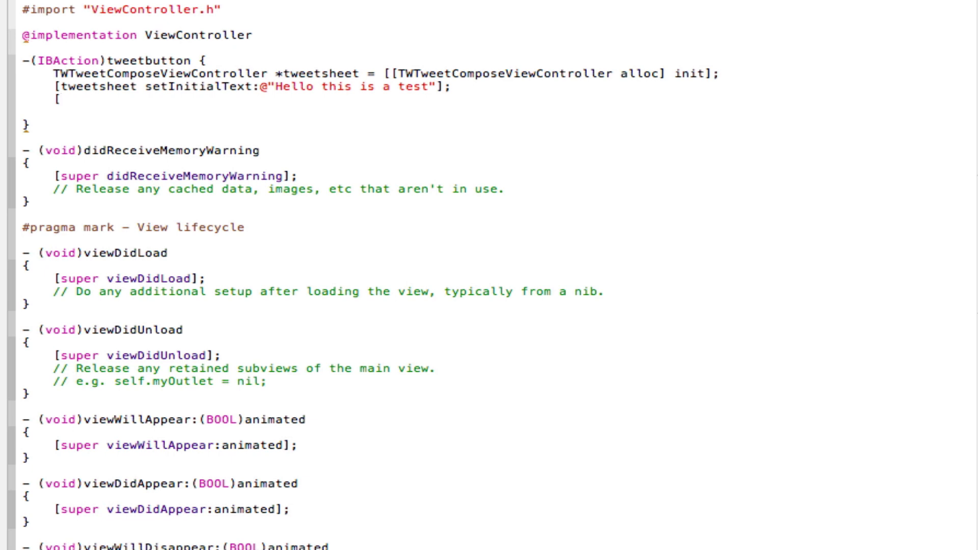
# Write [self presentModalViewController:tweetsheet animated:YES]; to complete the tweetbutton method.
pyautogui.write('self')
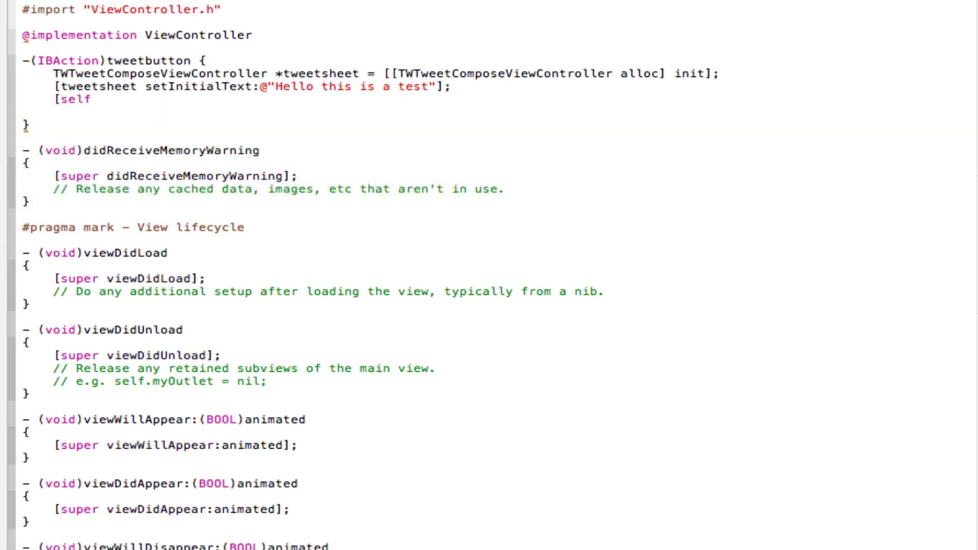
pyautogui.write('presentModalViewController:(UIViewController *) animated:(BOOL')
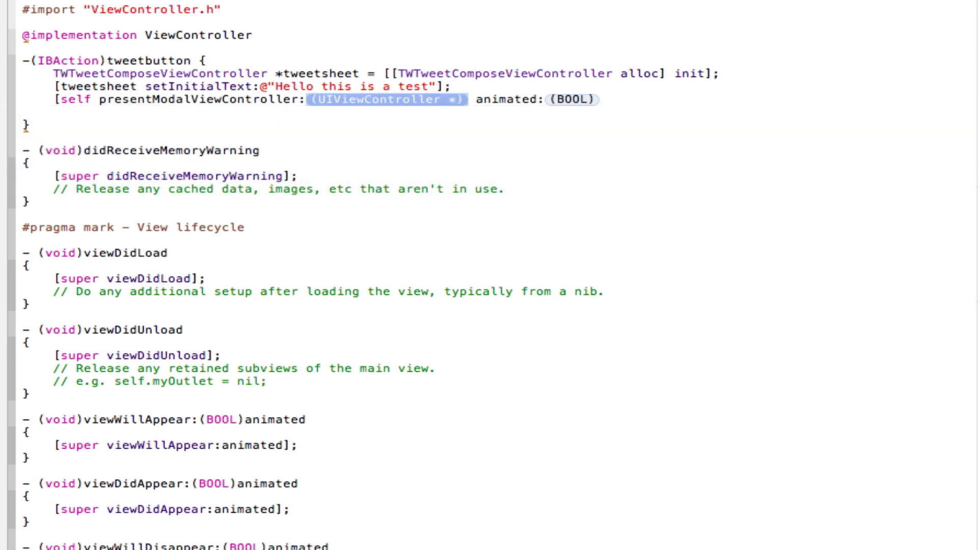
pyautogui.write('tweetsheet')
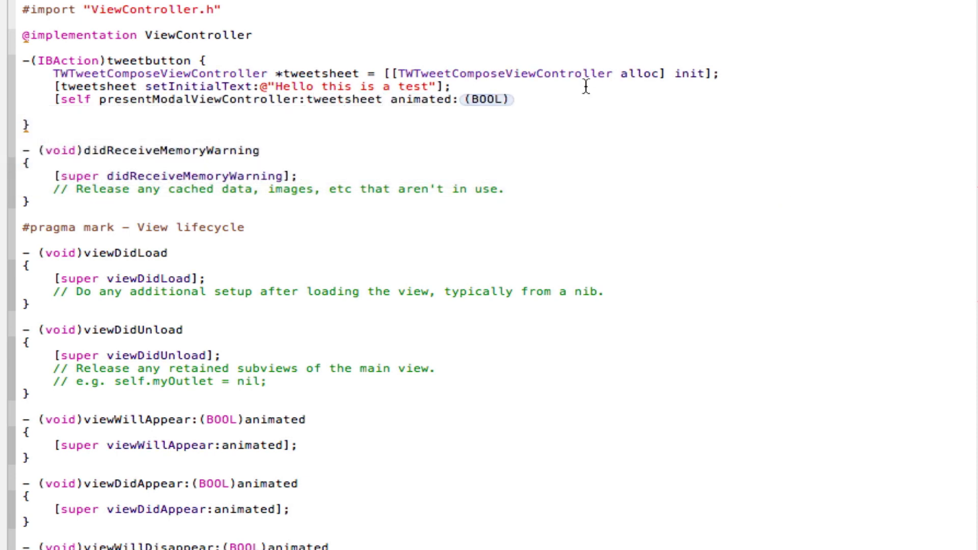
pyautogui.write('YES];')
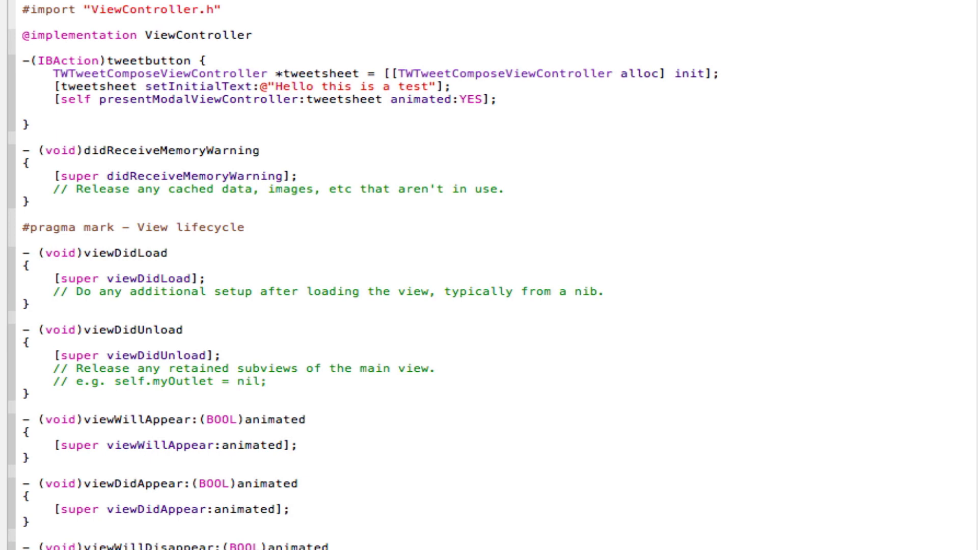
pyautogui.click(499, 99)
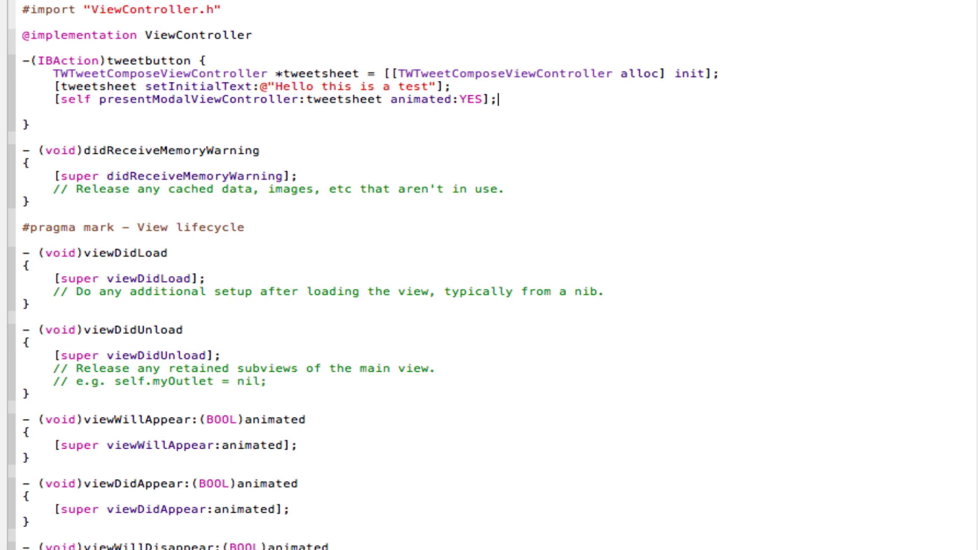
pyautogui.moveTo(274, 87)
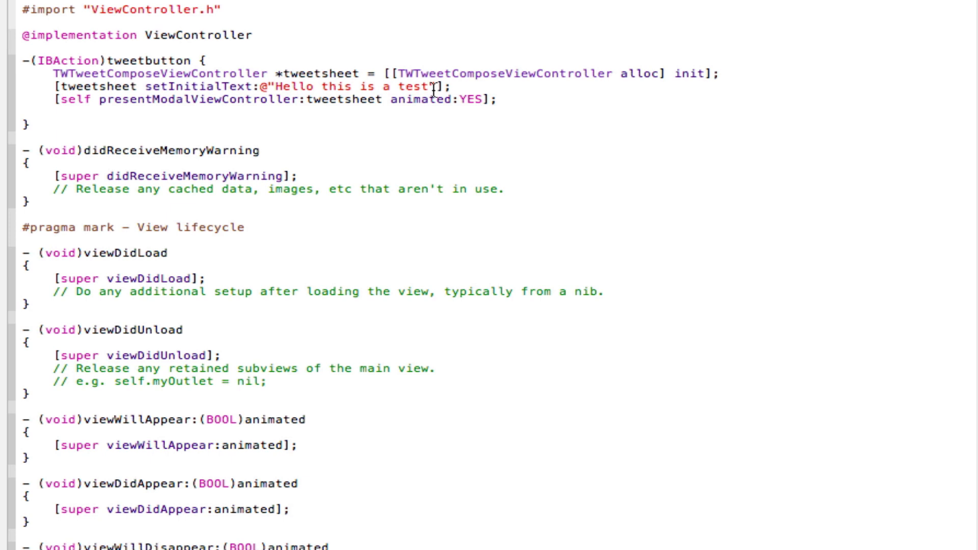
pyautogui.click(499, 98)
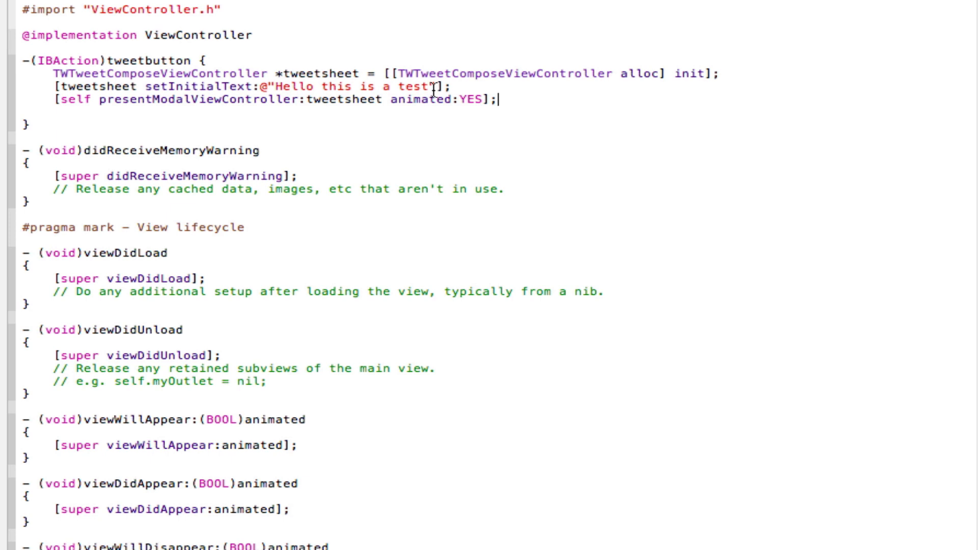
pyautogui.click(498, 100)
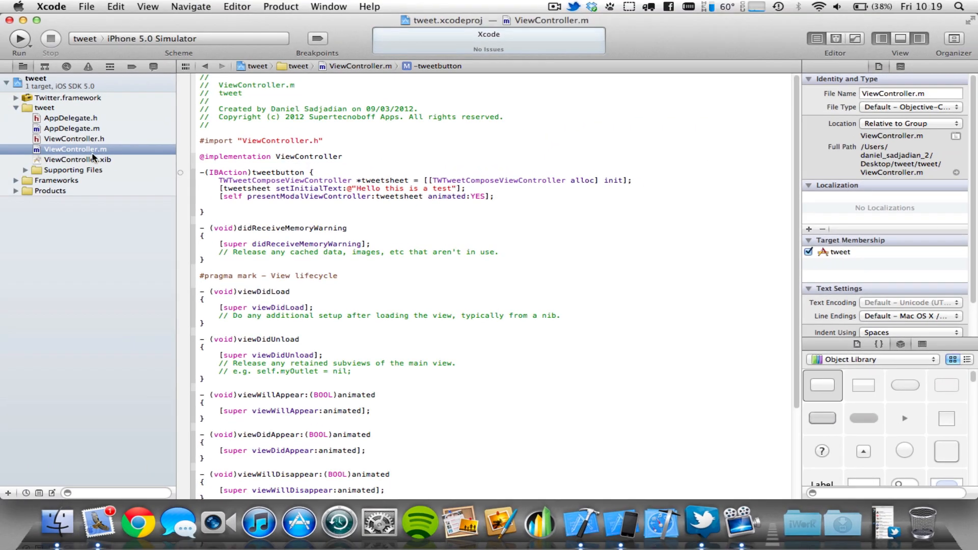
# In ViewController.xib, retitle the Round Rect Button to 'Tweet Me'.
pyautogui.click(78, 159)
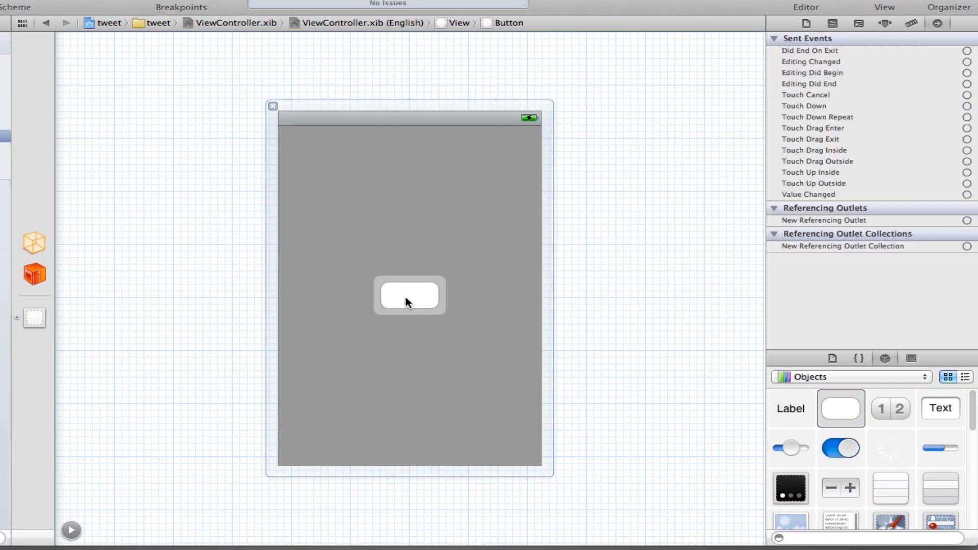
pyautogui.doubleClick(409, 294)
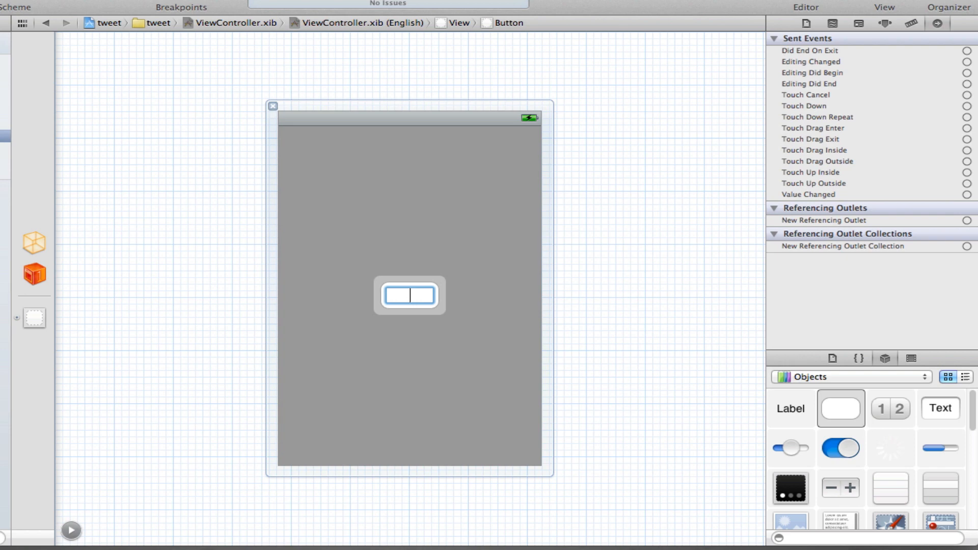
pyautogui.write('Tweet Me')
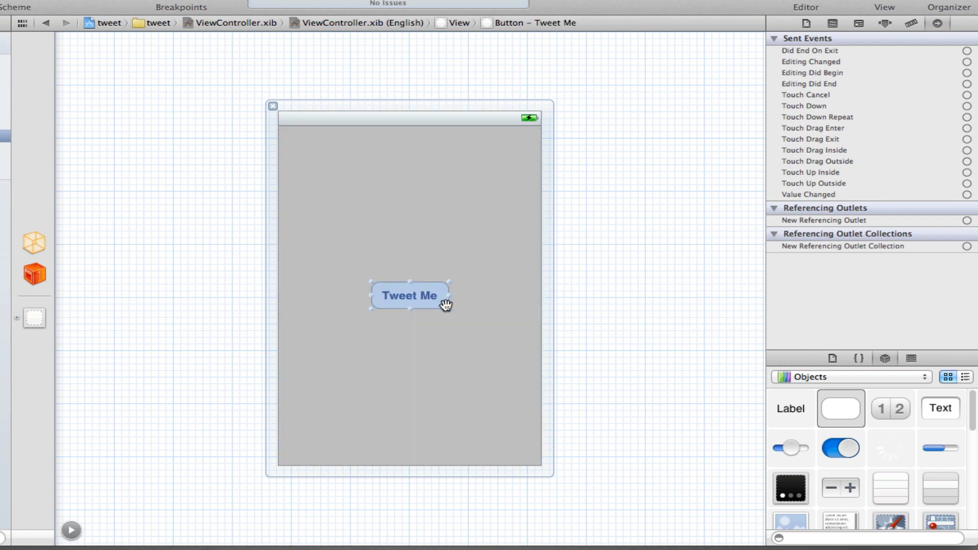
pyautogui.click(34, 318)
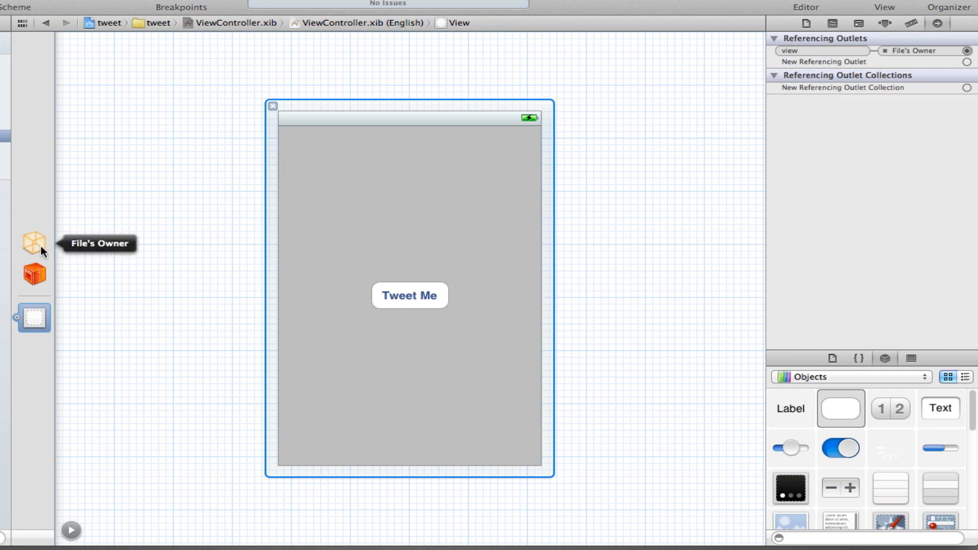
# Connect File's Owner's tweetbutton action to the Tweet Me button on Touch Up Inside.
pyautogui.click(33, 243)
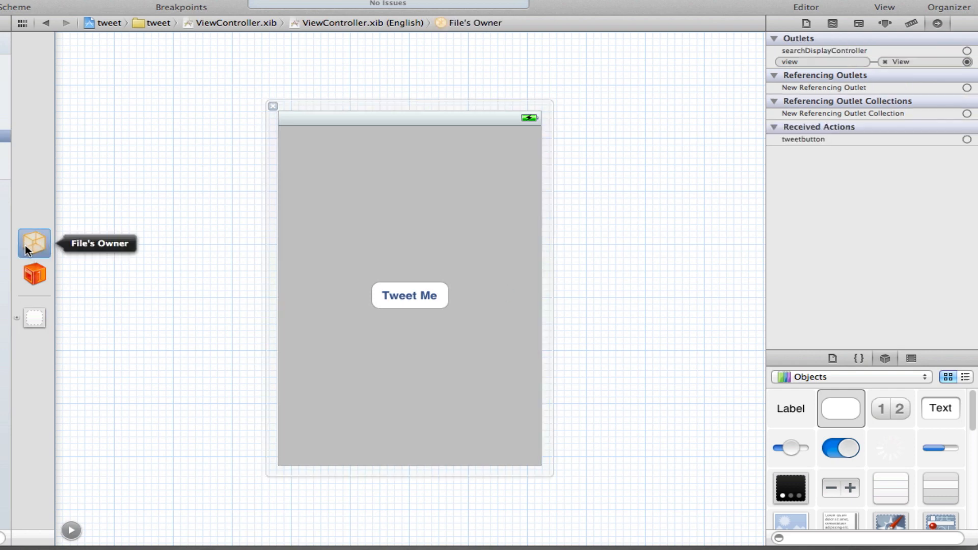
pyautogui.moveTo(916, 23)
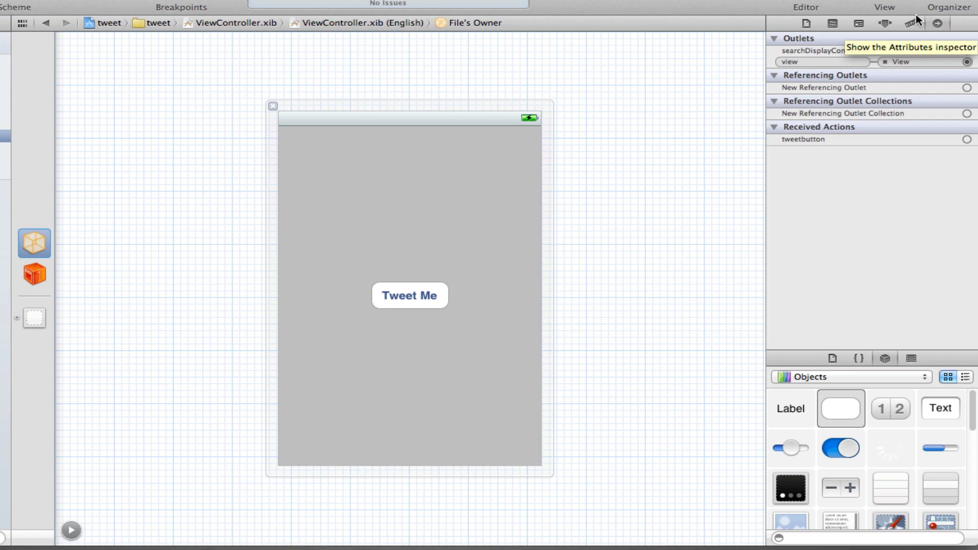
pyautogui.moveTo(895, 81)
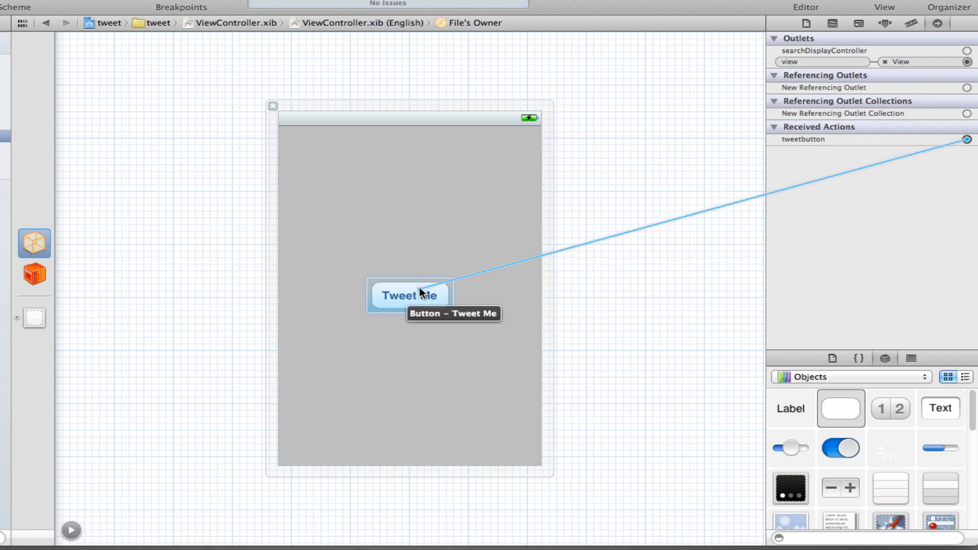
pyautogui.click(410, 296)
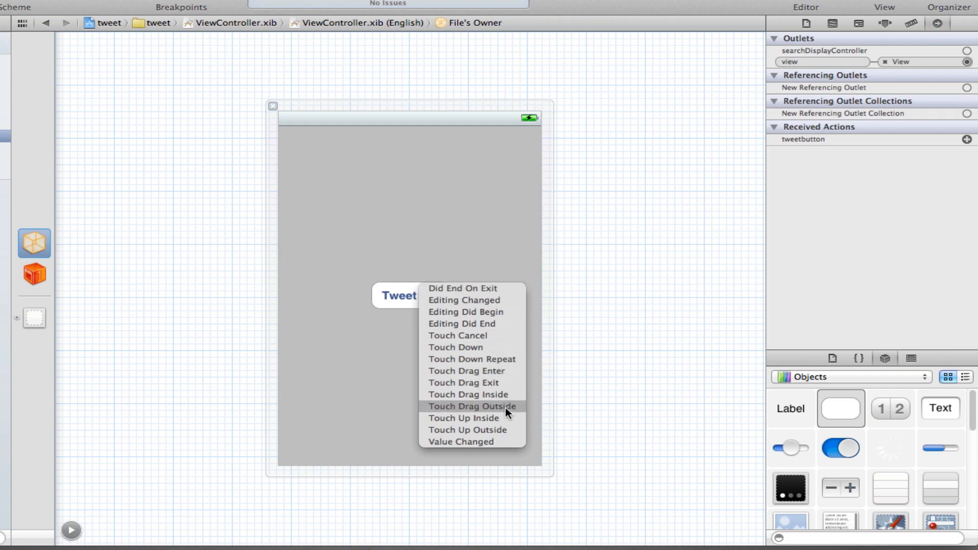
pyautogui.click(472, 407)
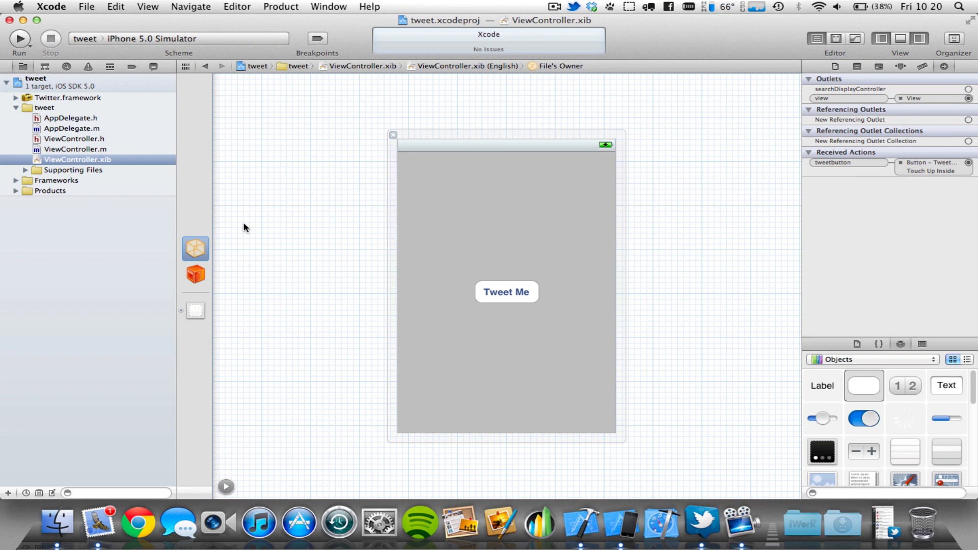
pyautogui.moveTo(91, 156)
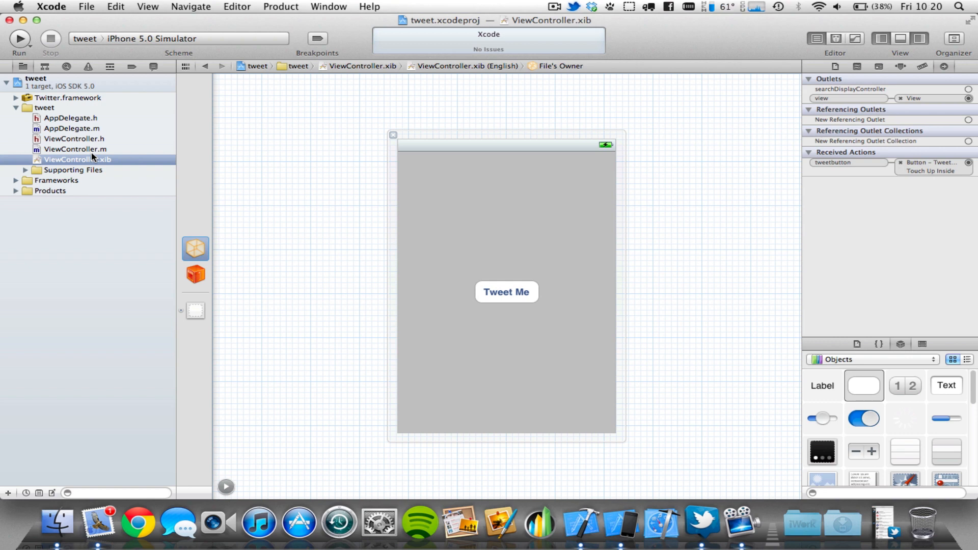
pyautogui.moveTo(39, 85)
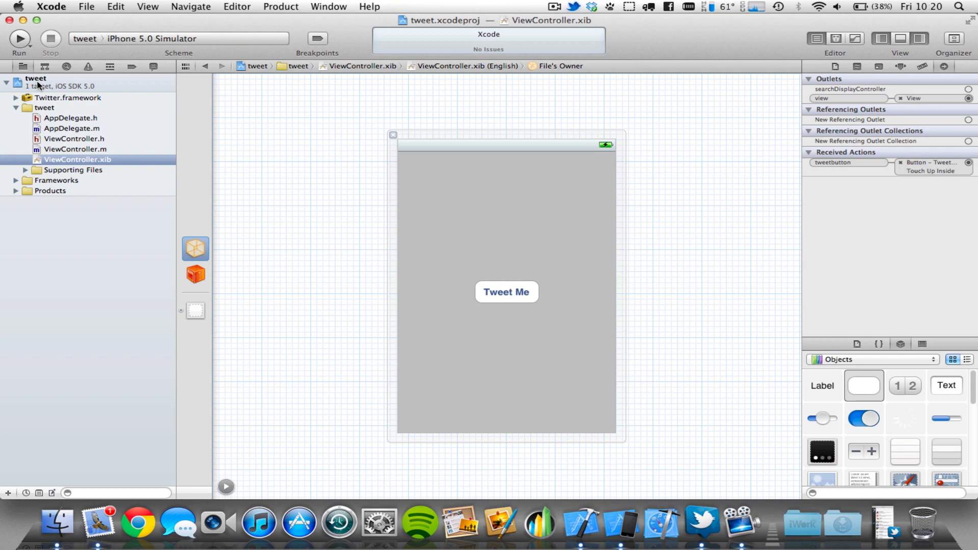
# Run the tweet app on the iPhone 5.0 Simulator.
pyautogui.click(18, 38)
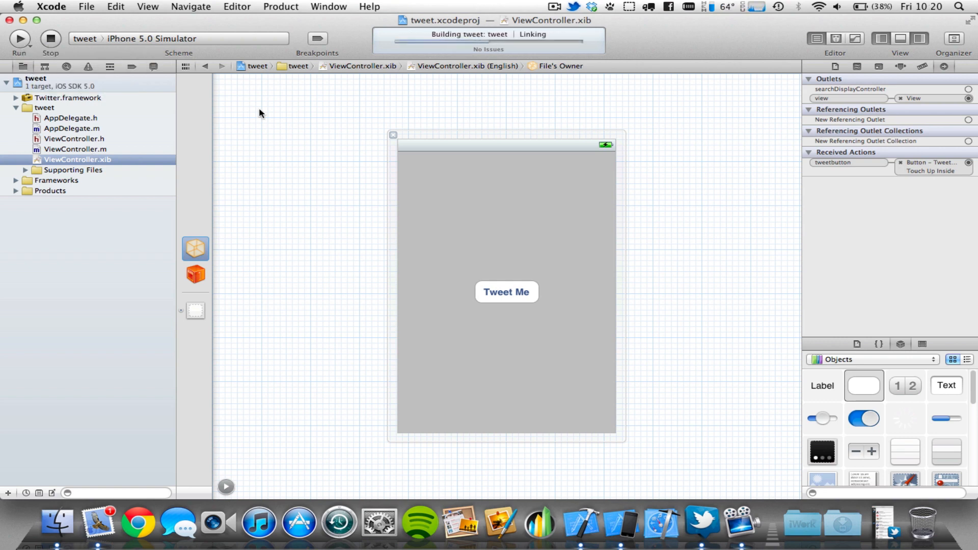
pyautogui.click(19, 38)
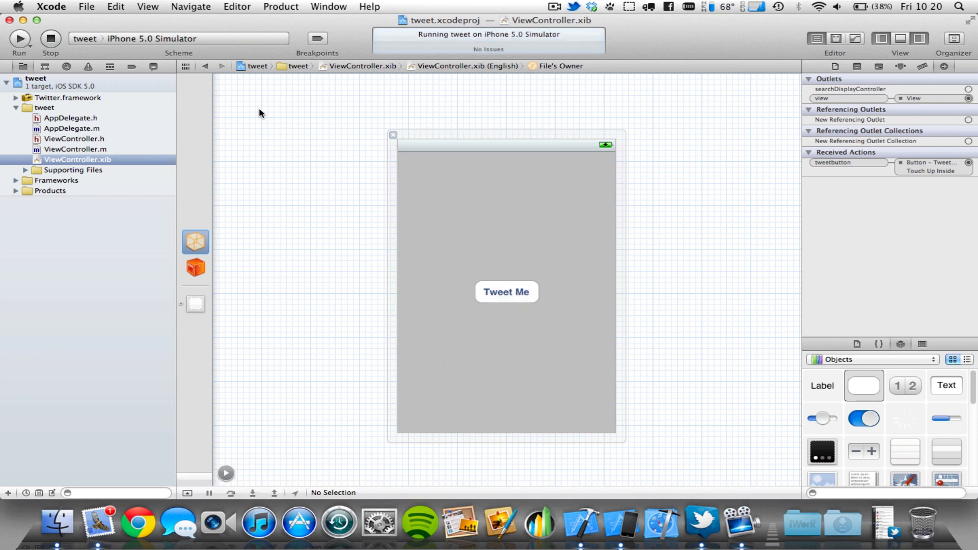
pyautogui.moveTo(605, 392)
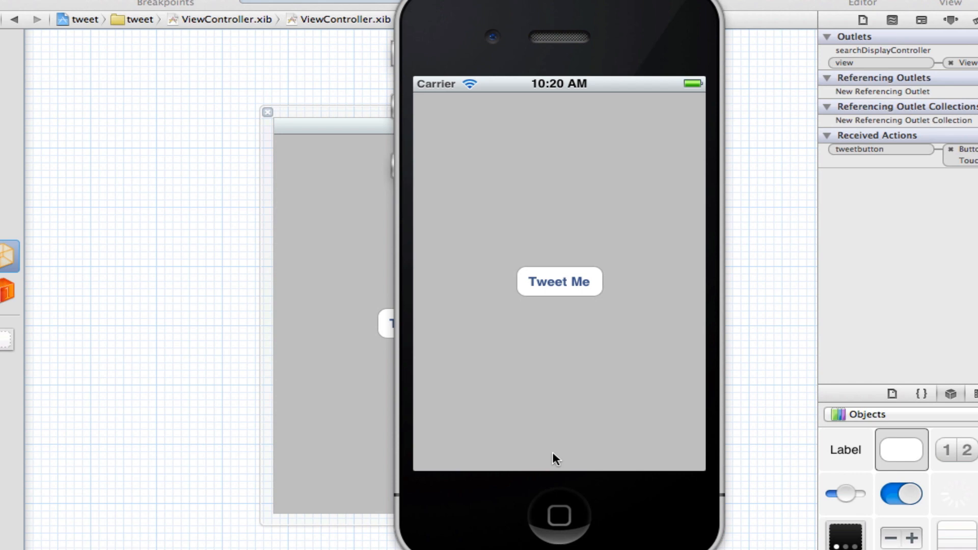
pyautogui.moveTo(551, 303)
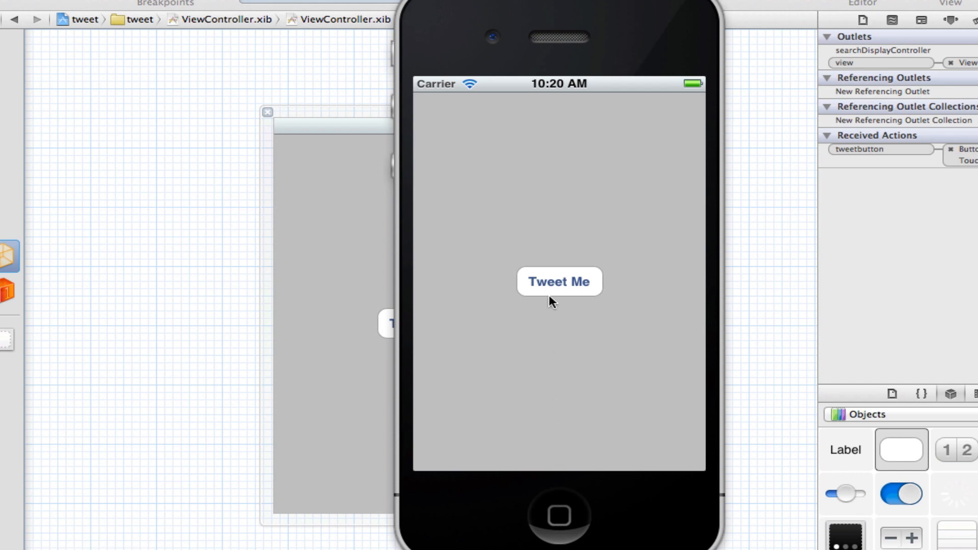
# Tap Tweet Me to show the compose sheet prefilled 'Hello this is a test'.
pyautogui.click(558, 281)
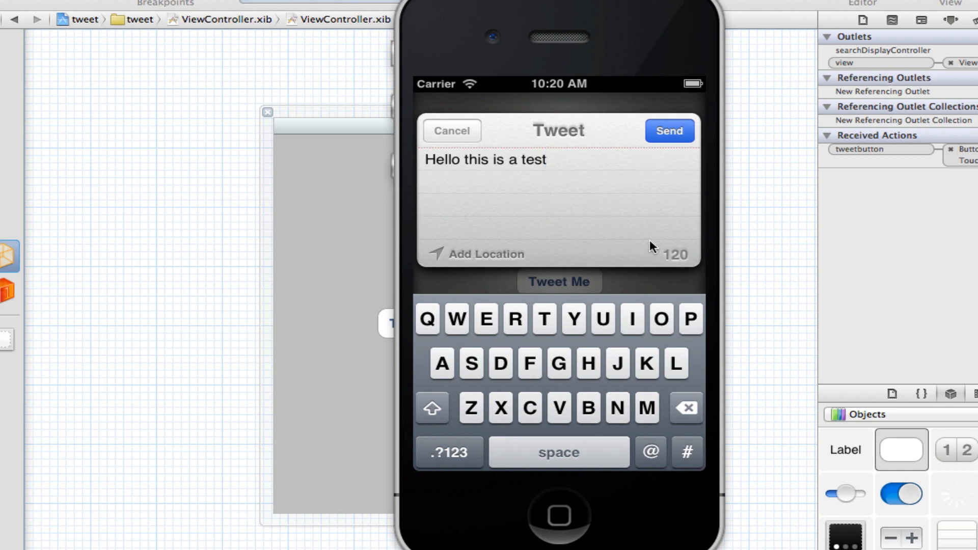
pyautogui.moveTo(497, 176)
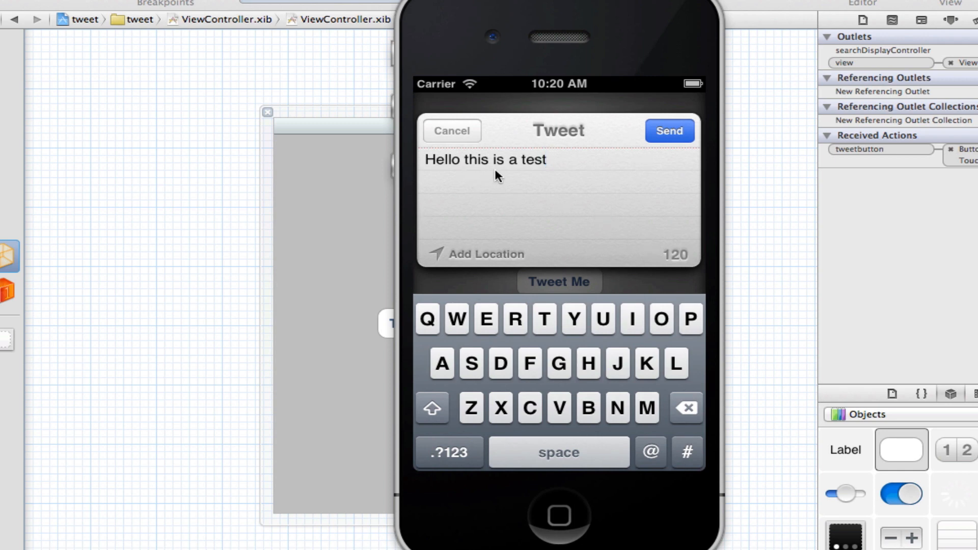
pyautogui.moveTo(538, 176)
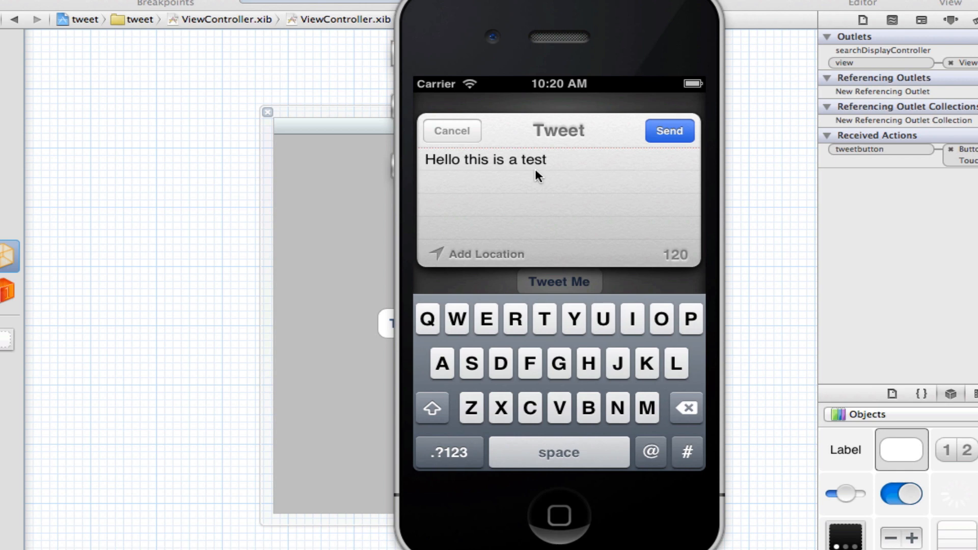